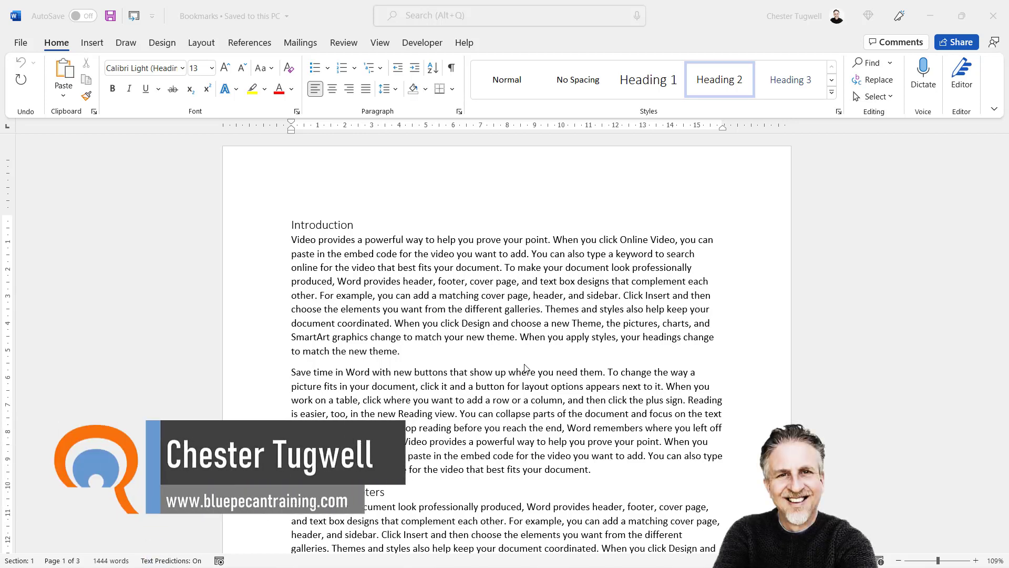
Scroll down and place the cursor at the start of the Headers & Footers heading
scroll("down", 3)
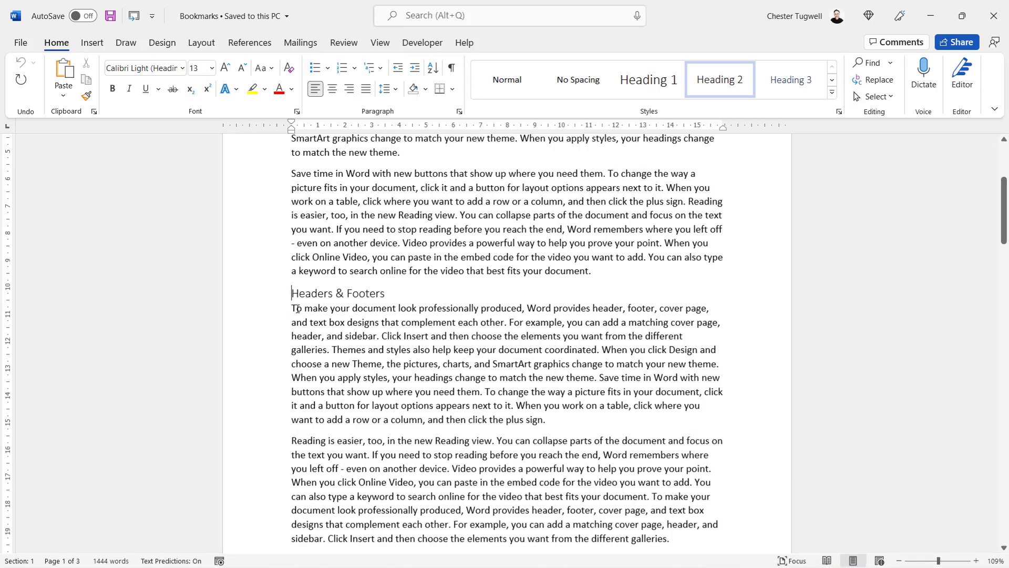
left_click(92, 43)
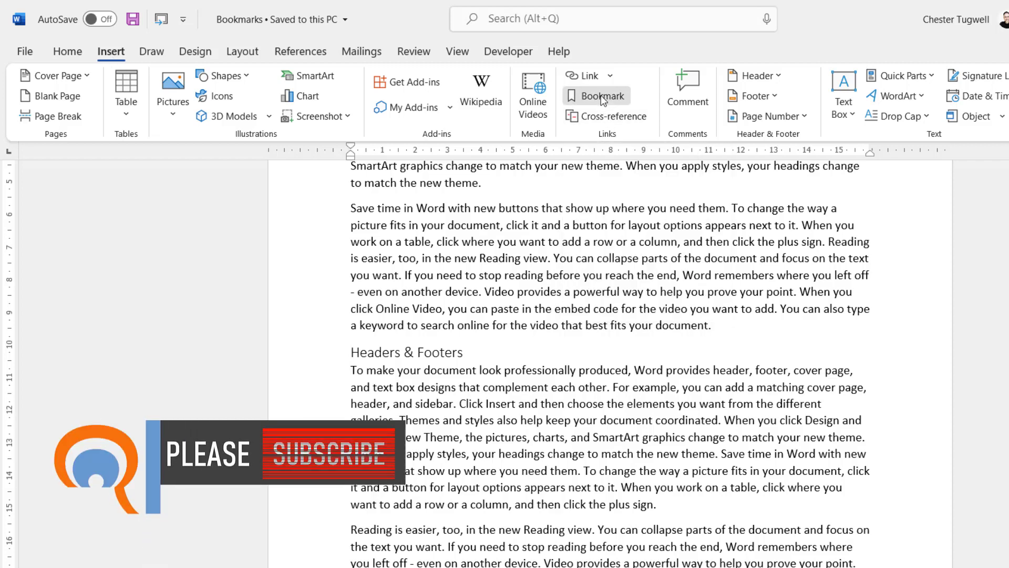
Name a new bookmark HeadersFooters in the Bookmark dialog and add it
left_click(602, 95)
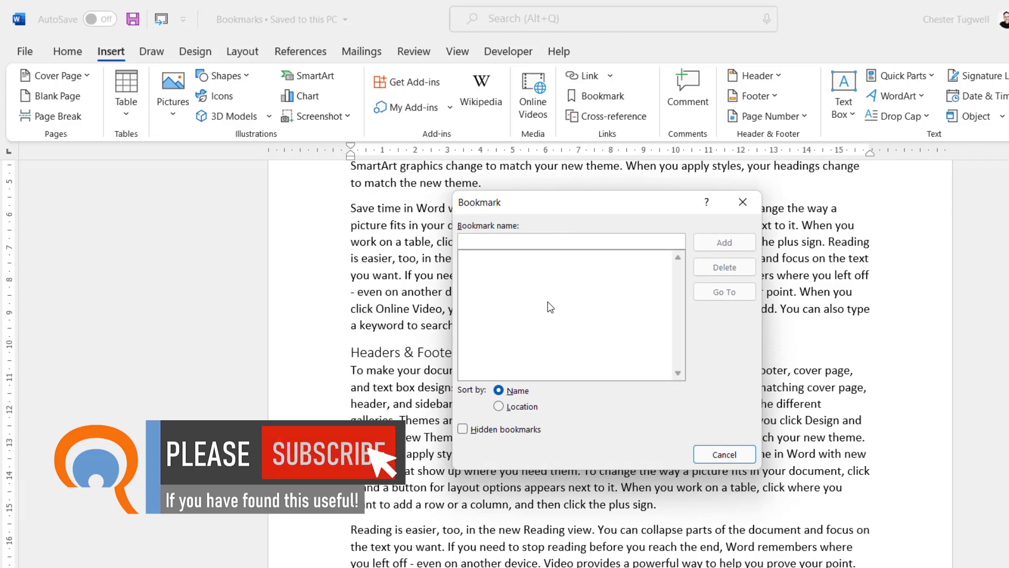
type("HeadersFooters")
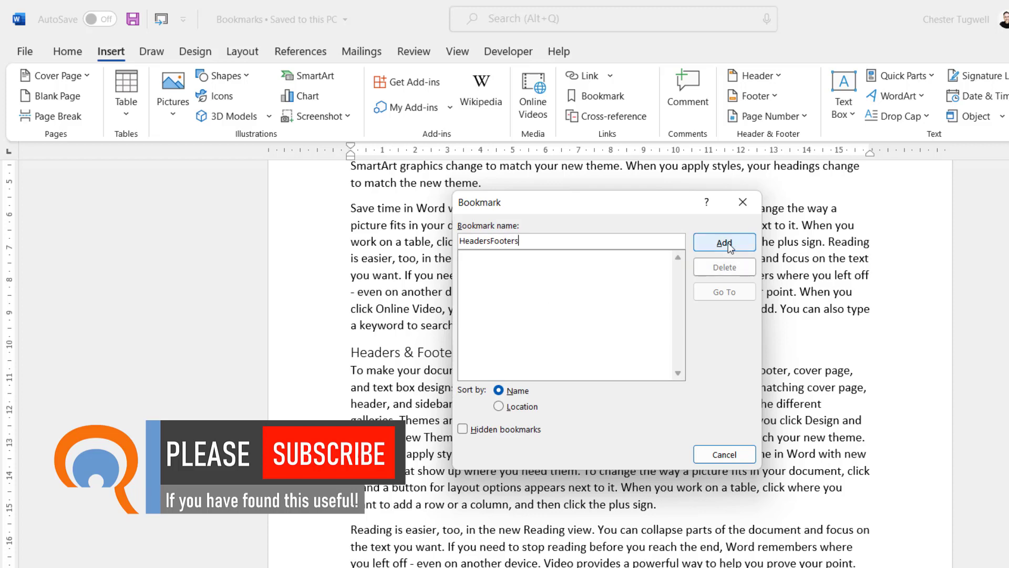
left_click(725, 243)
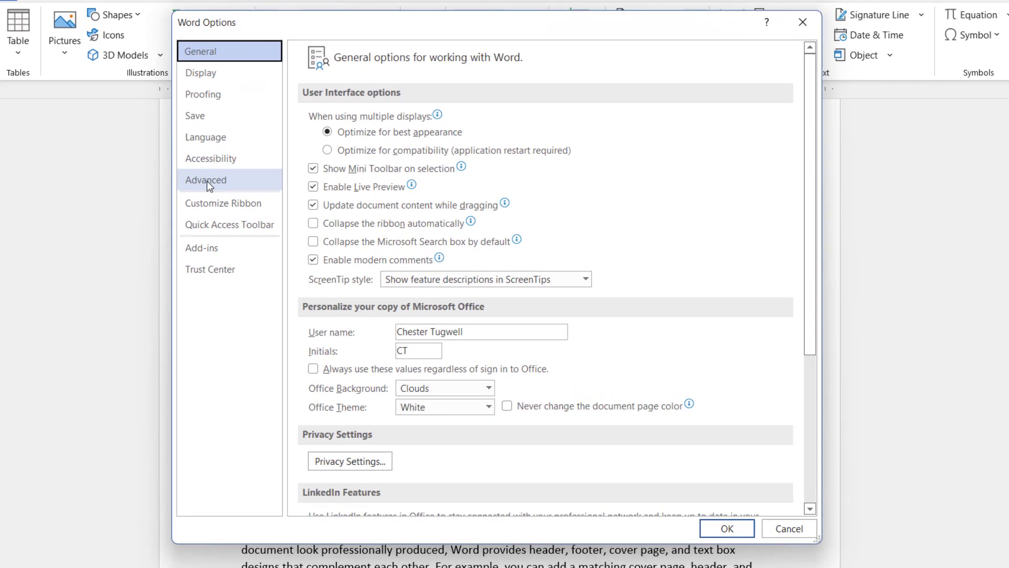
Turn on Show bookmarks in Word's Advanced options
left_click(206, 180)
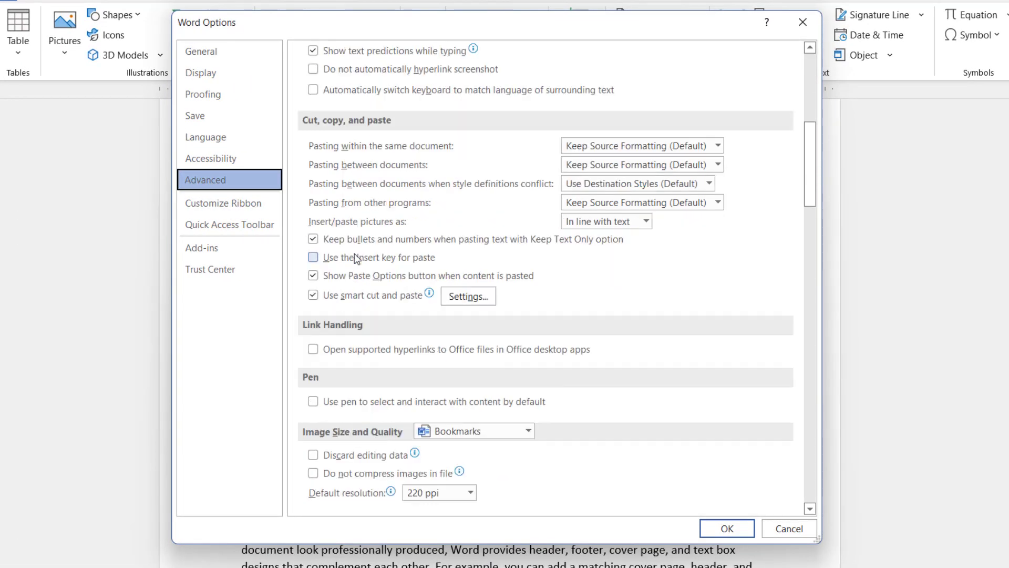
scroll("down", 3)
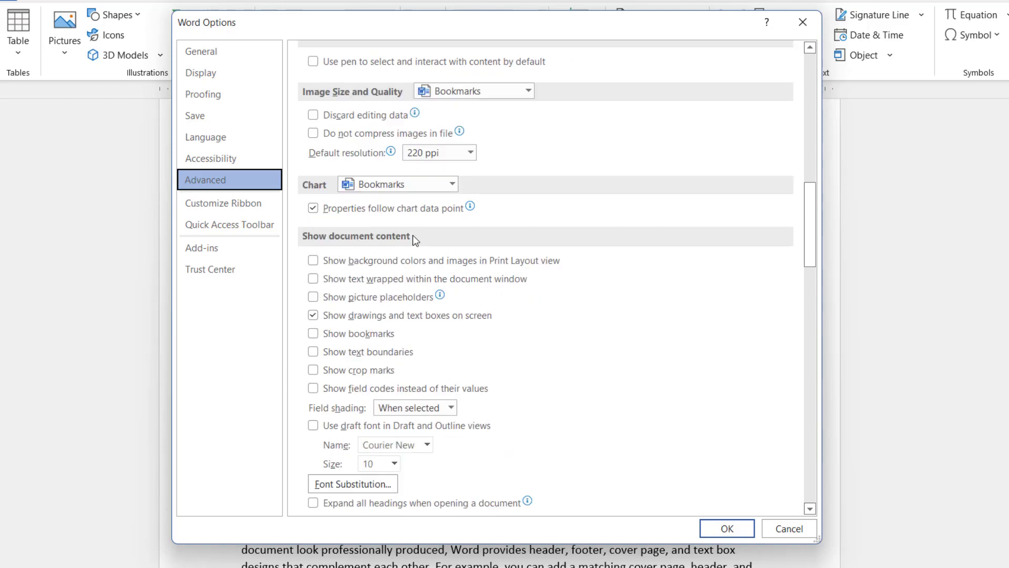
left_click(313, 333)
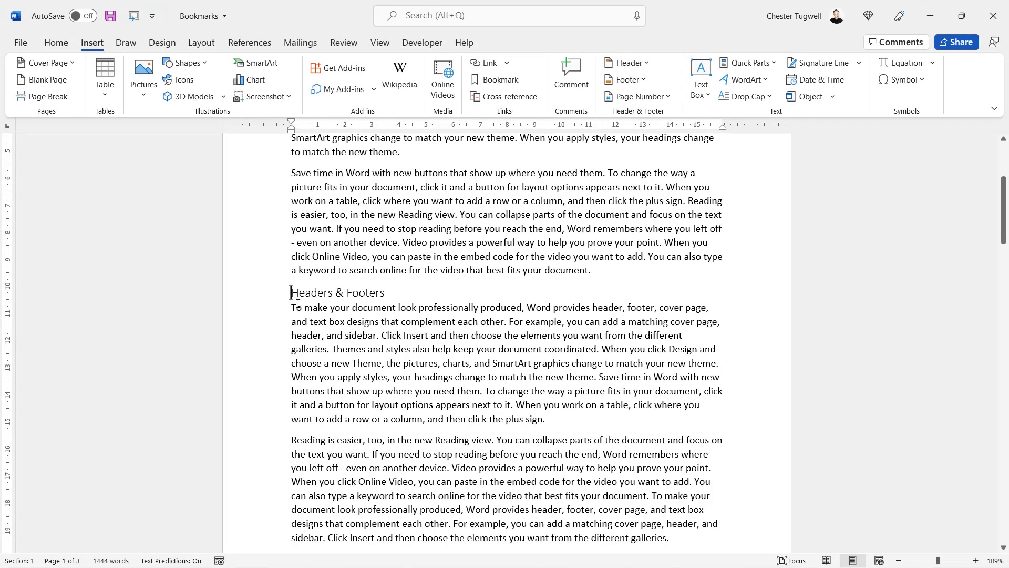
mouse_move(346, 346)
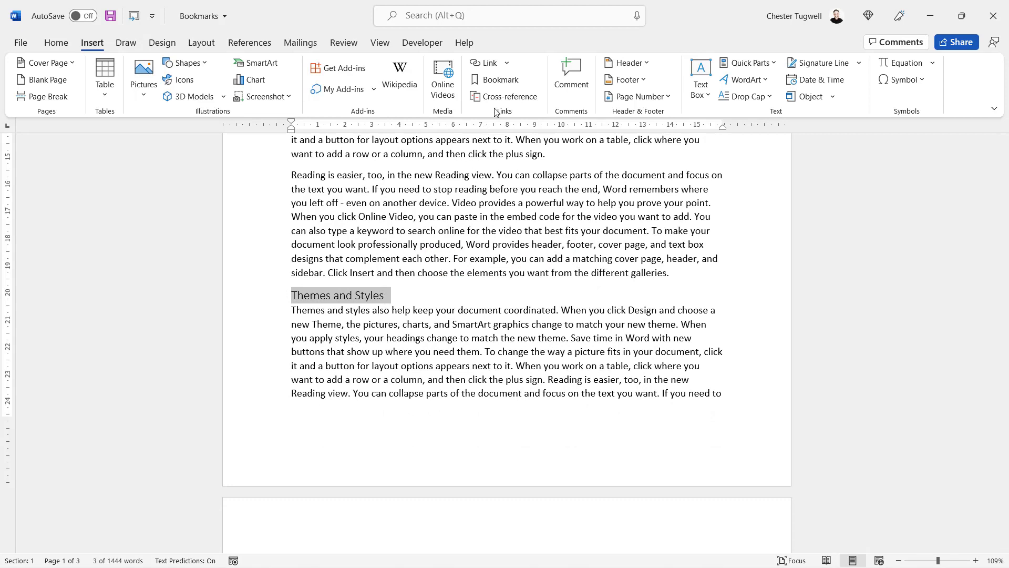
Add a bookmark named ThemesStyles on the Themes and Styles heading
left_click(495, 80)
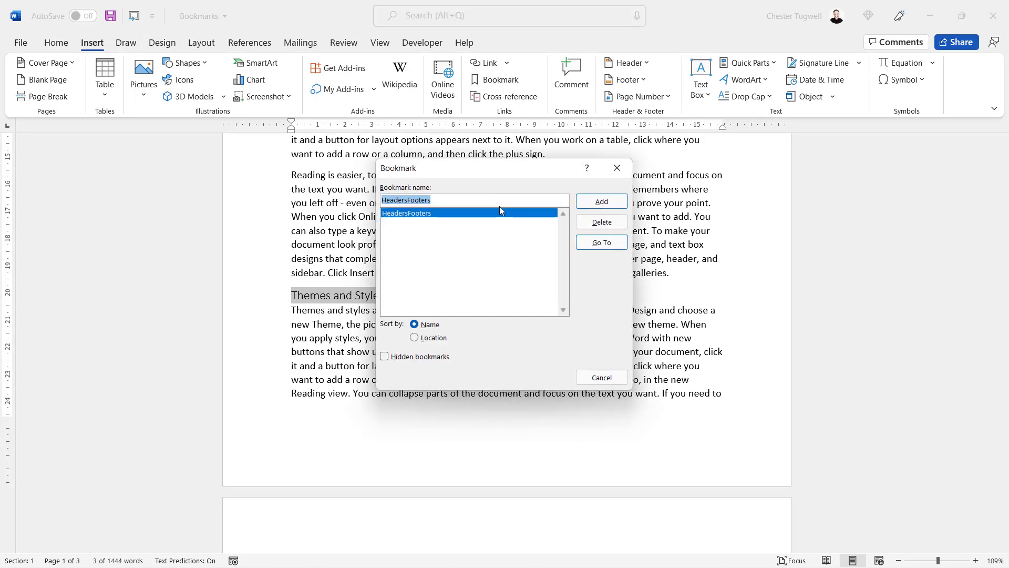
type("Thems")
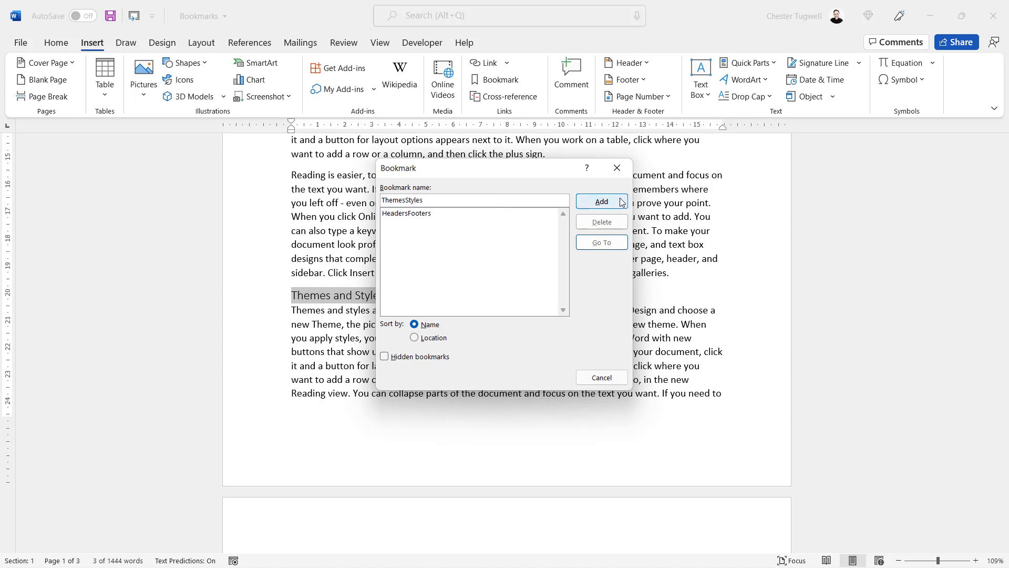
left_click(600, 201)
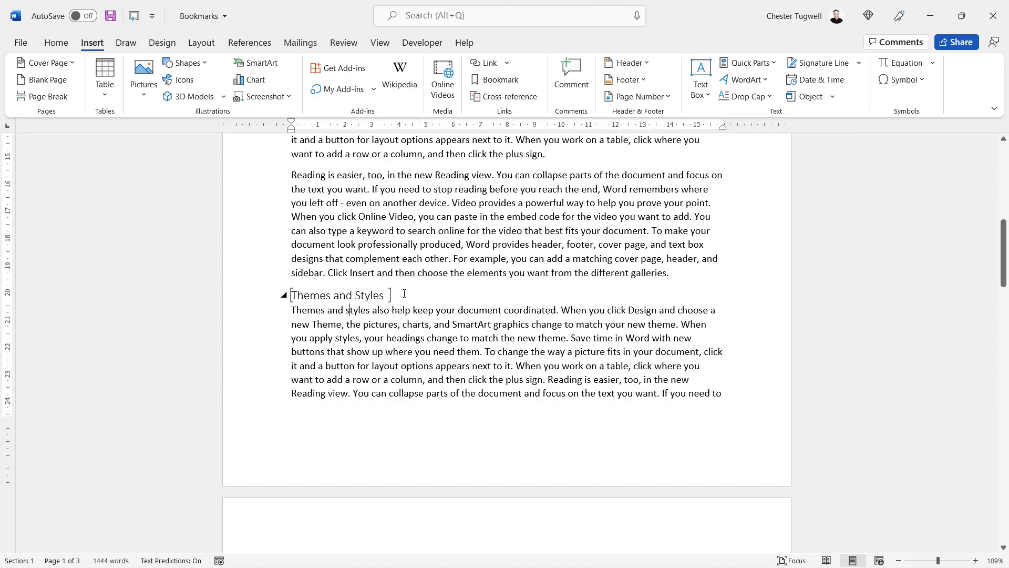
mouse_move(437, 298)
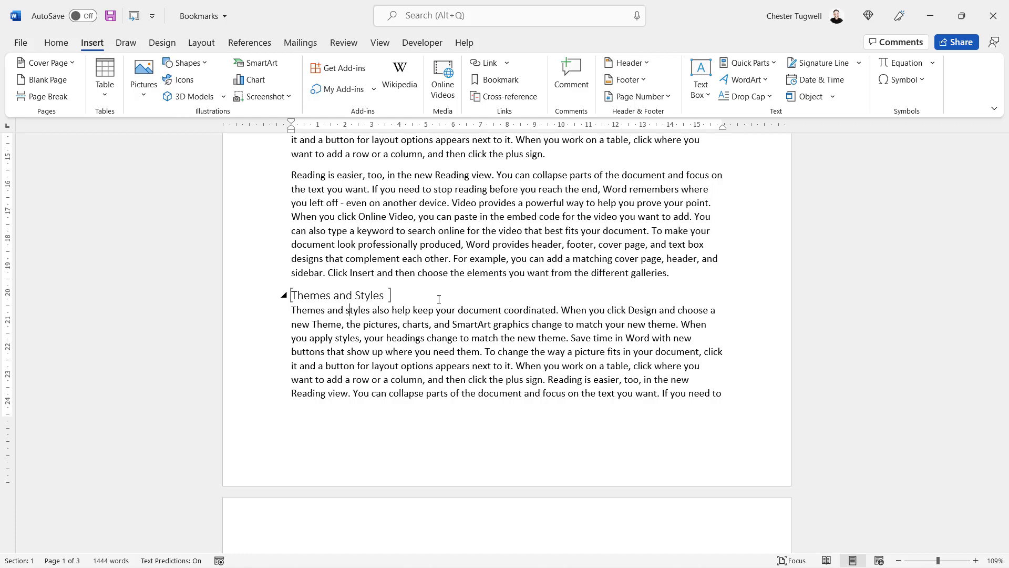
Use Go To to visit the HeadersFooters and ThemesStyles bookmarks, then close it
key("ctrl+g")
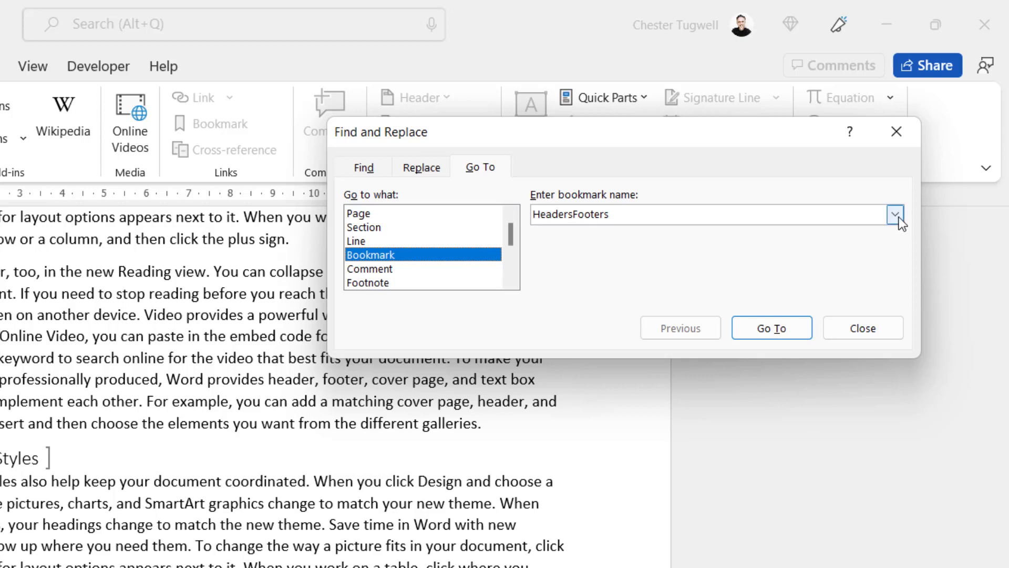
left_click(895, 214)
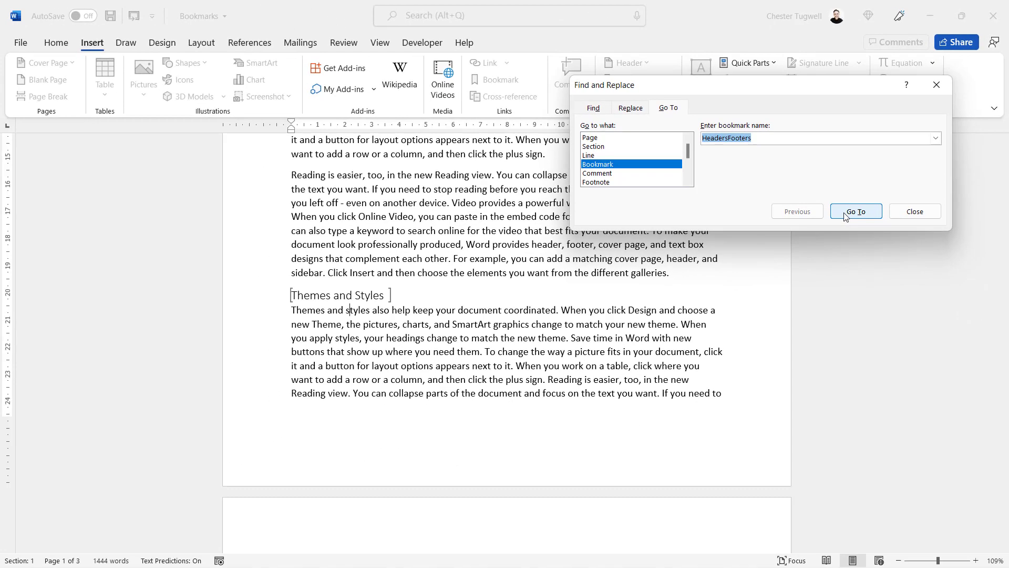
left_click(855, 210)
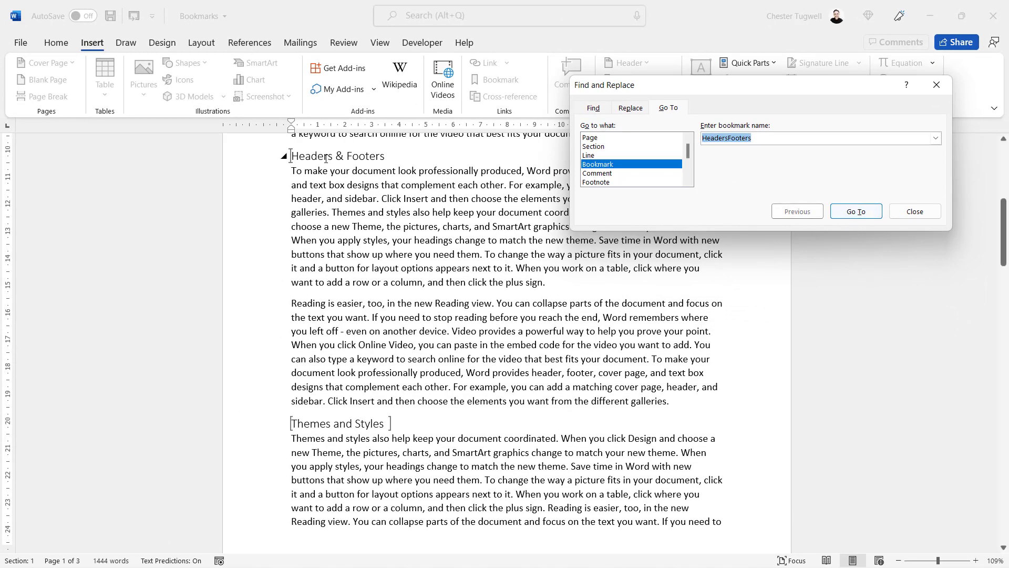
left_click(935, 137)
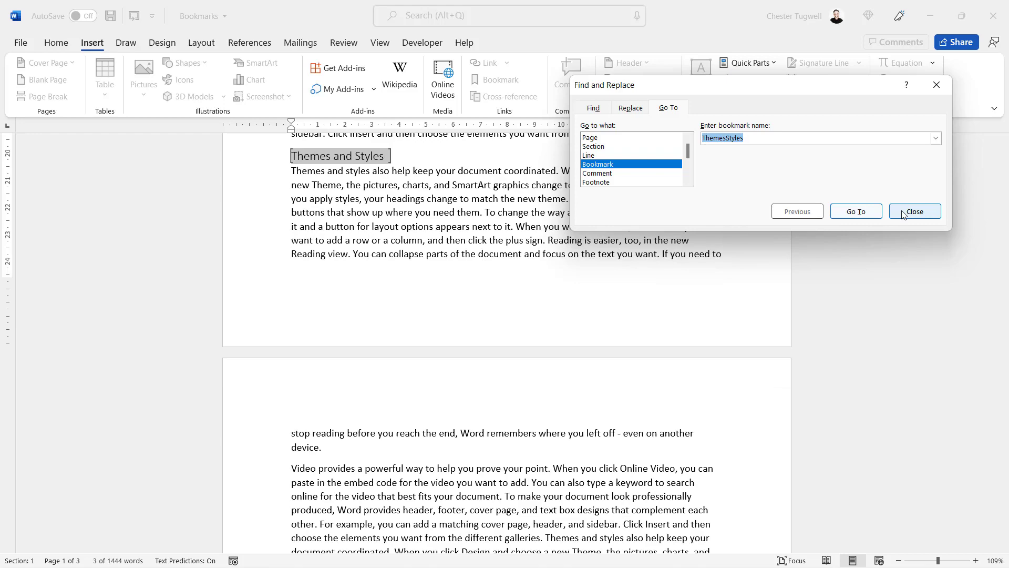
left_click(914, 211)
type("Heder")
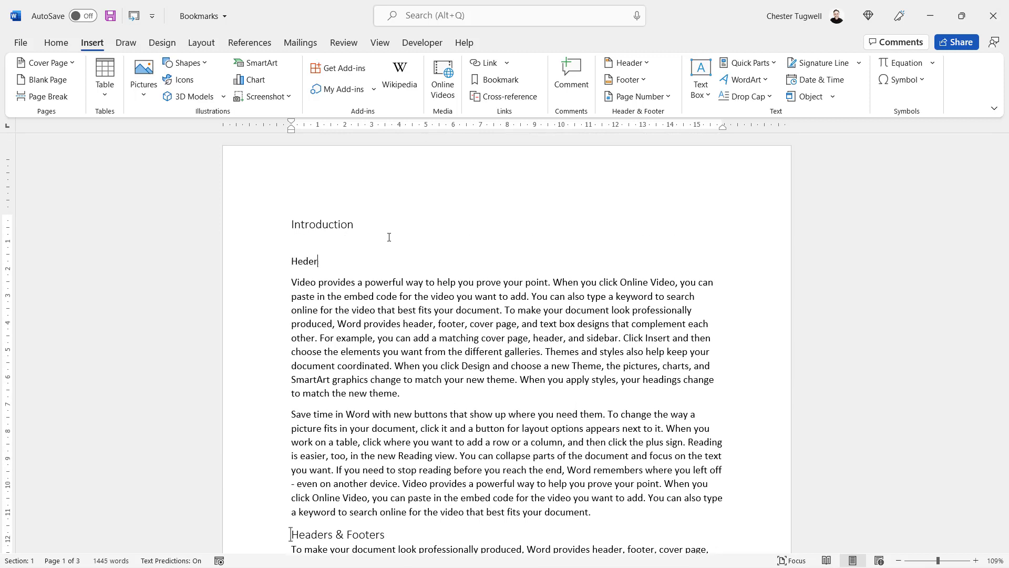
Type a 'Headers and Footers' line under Introduction and select it
type("Headers and Foo")
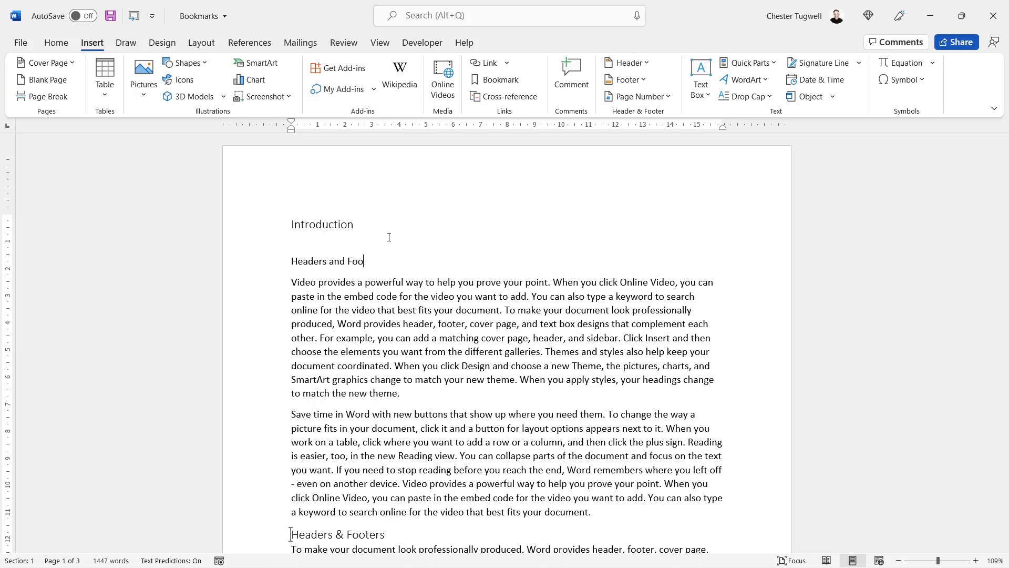
type("ters")
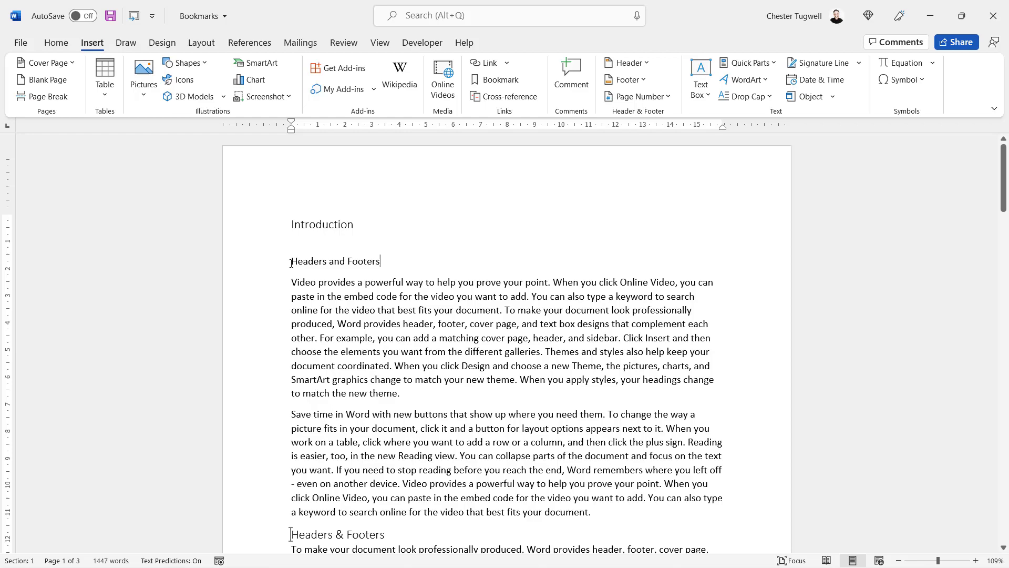
double_click(335, 261)
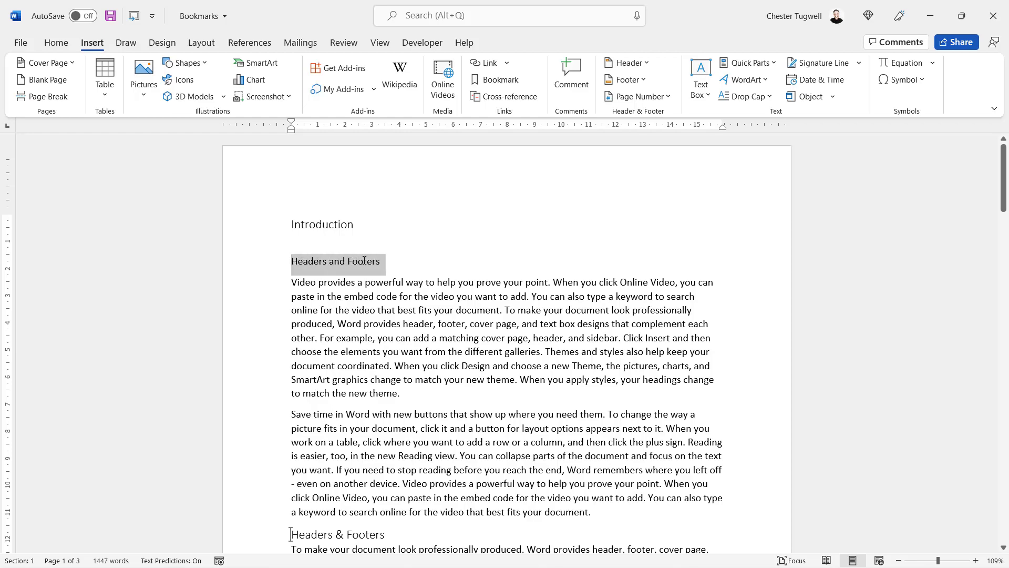
Link the selected text to the HeadersFooters bookmark as a place in this document
key("ctrl+k")
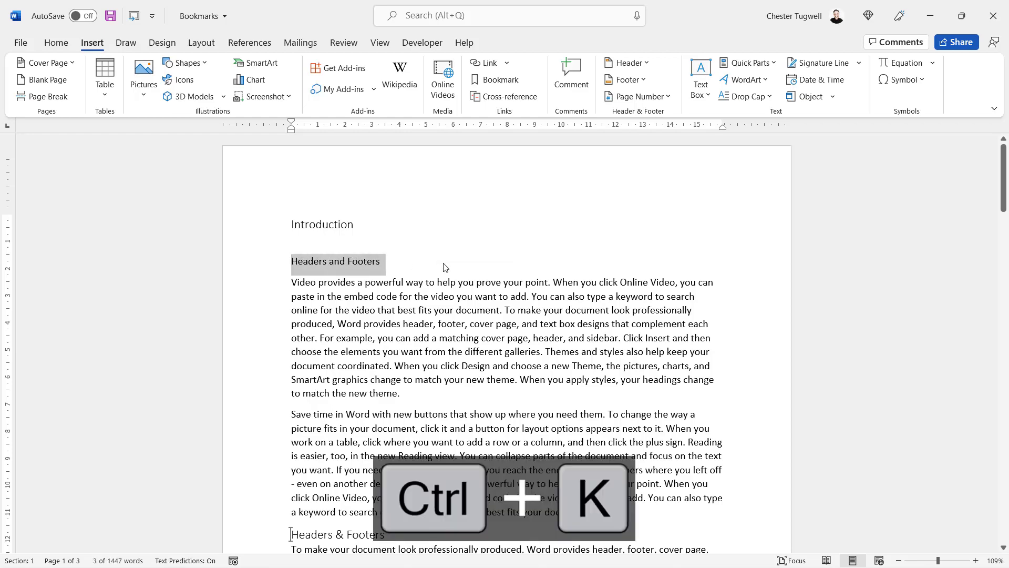
key("ctrl+k")
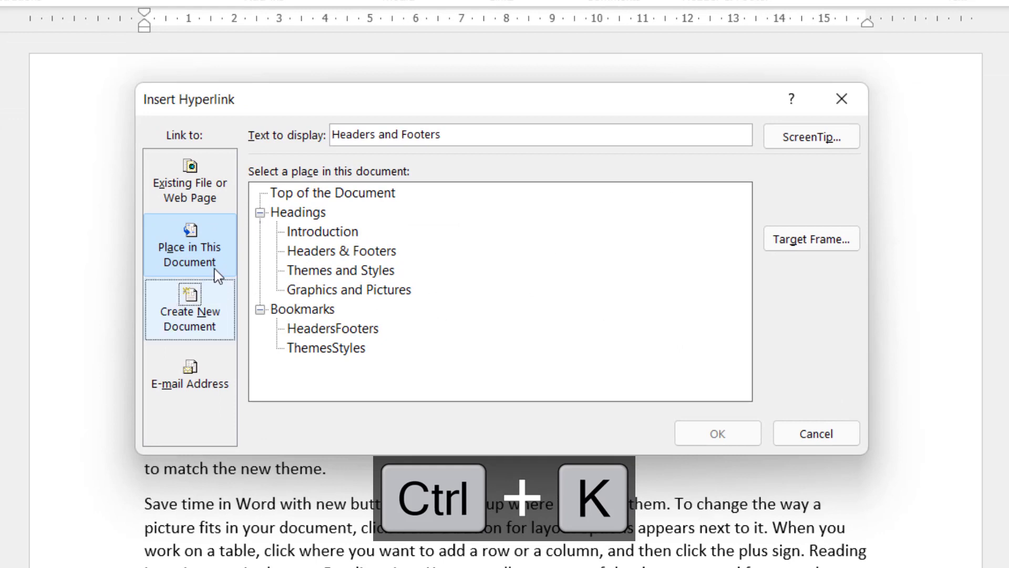
left_click(189, 245)
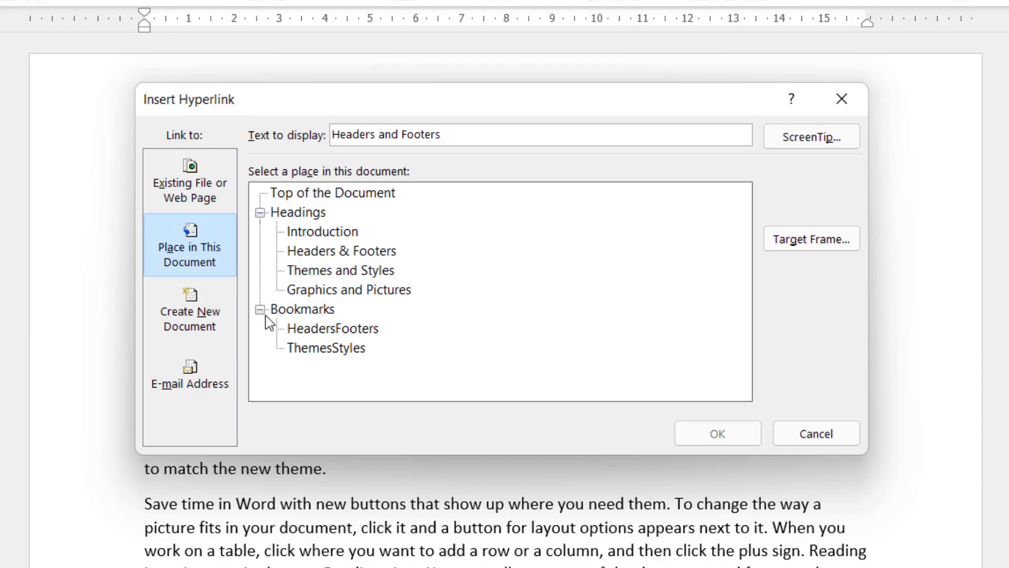
mouse_move(321, 317)
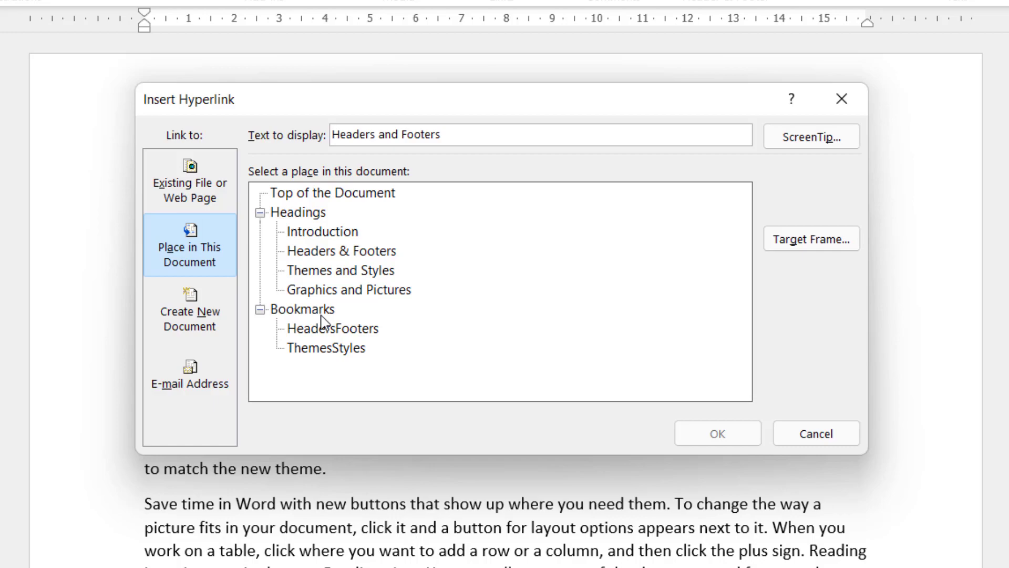
left_click(331, 328)
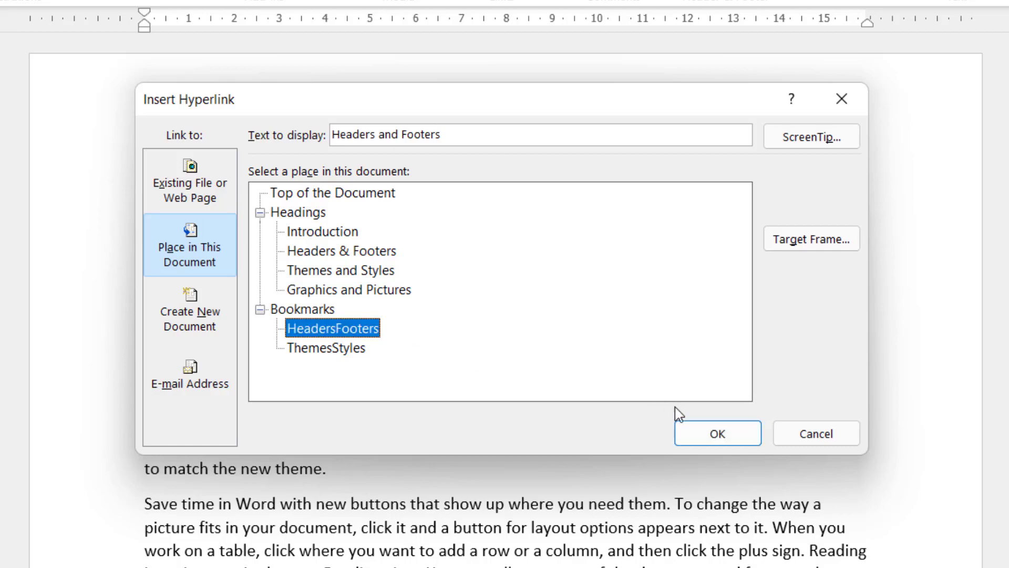
left_click(717, 433)
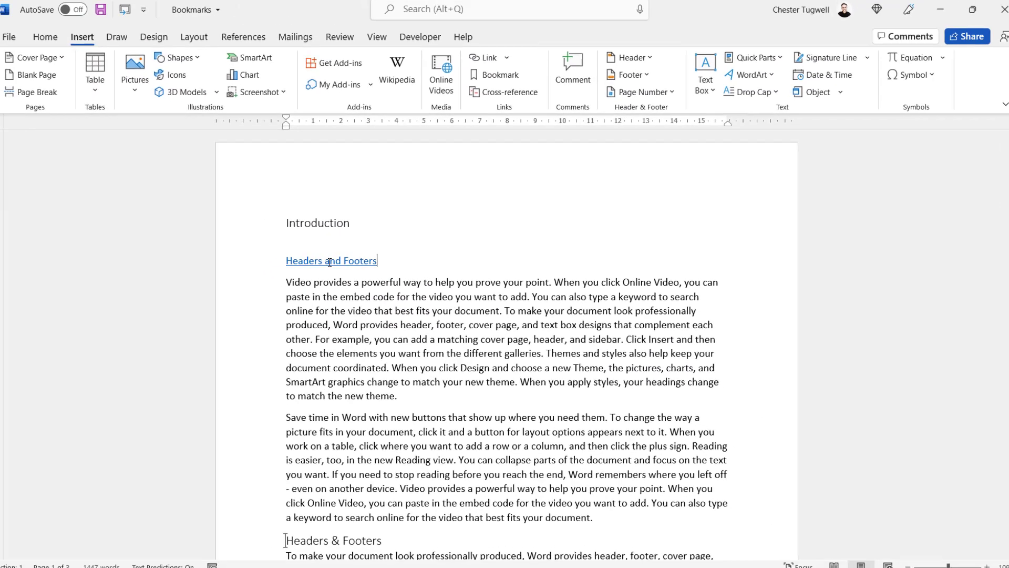
mouse_move(334, 261)
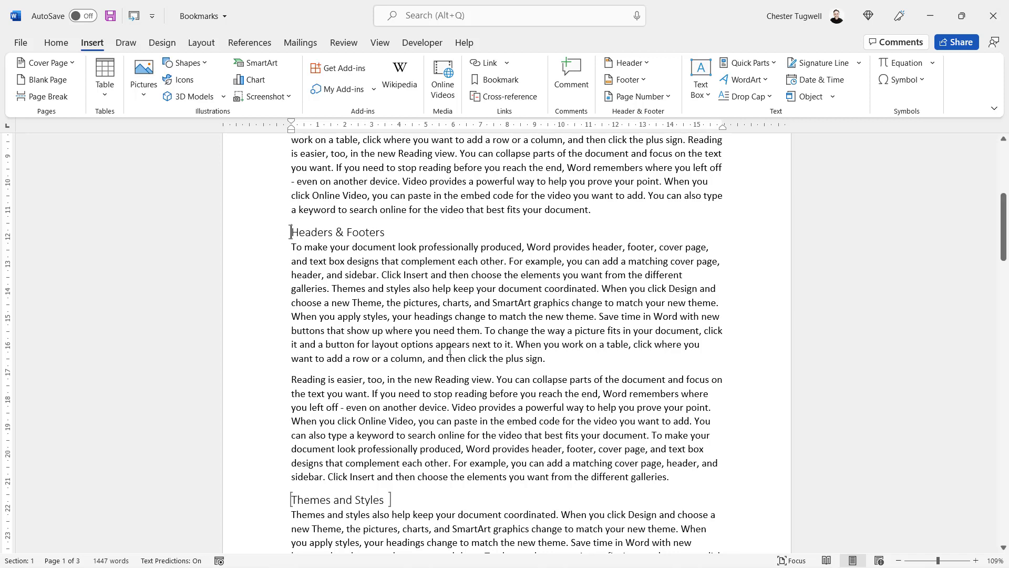
Scroll the document after testing the Headers and Footers hyperlink
scroll("down", 3)
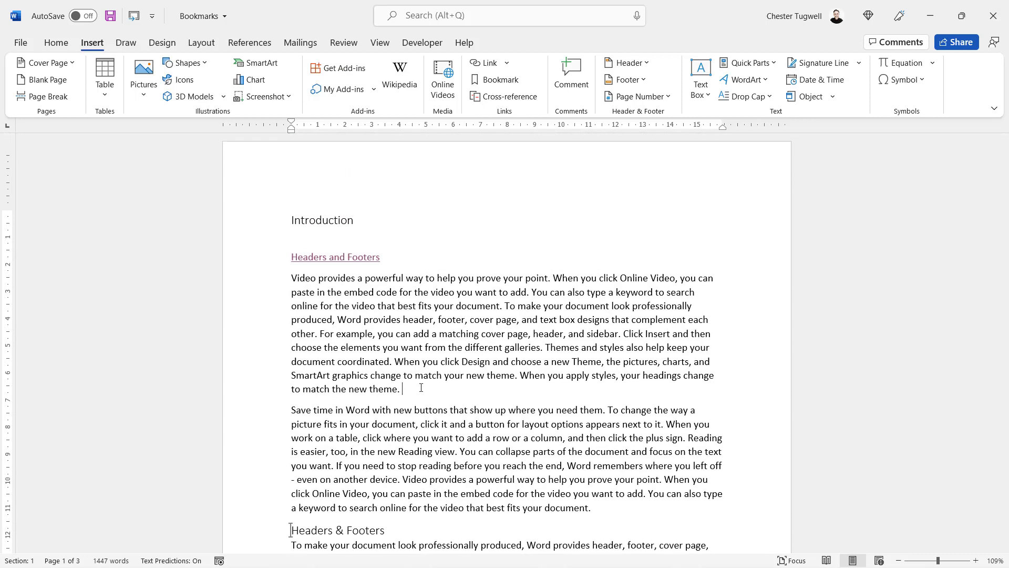
Type 'Please see section on' at the end of the first paragraph
type("Please see")
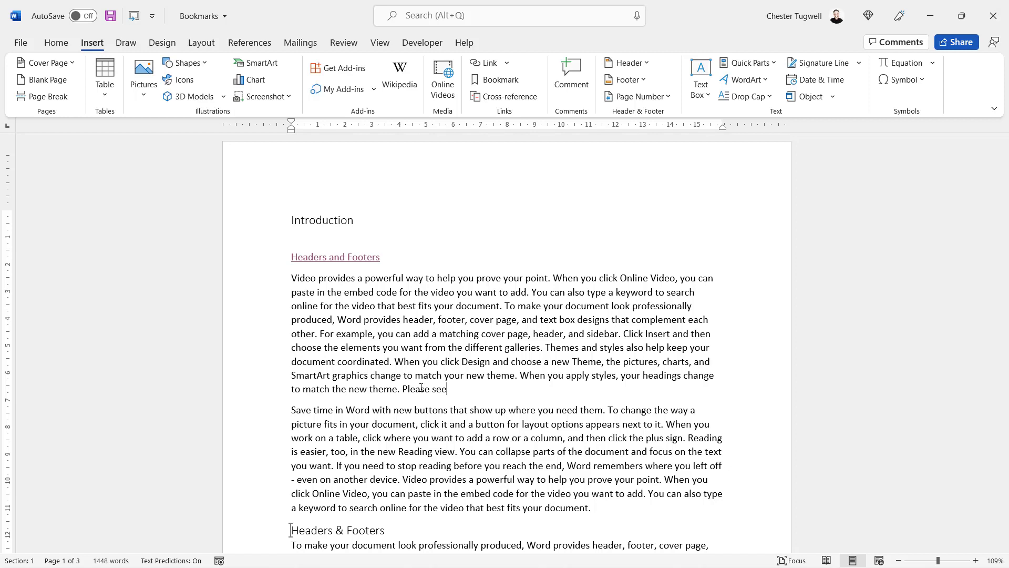
type("section c")
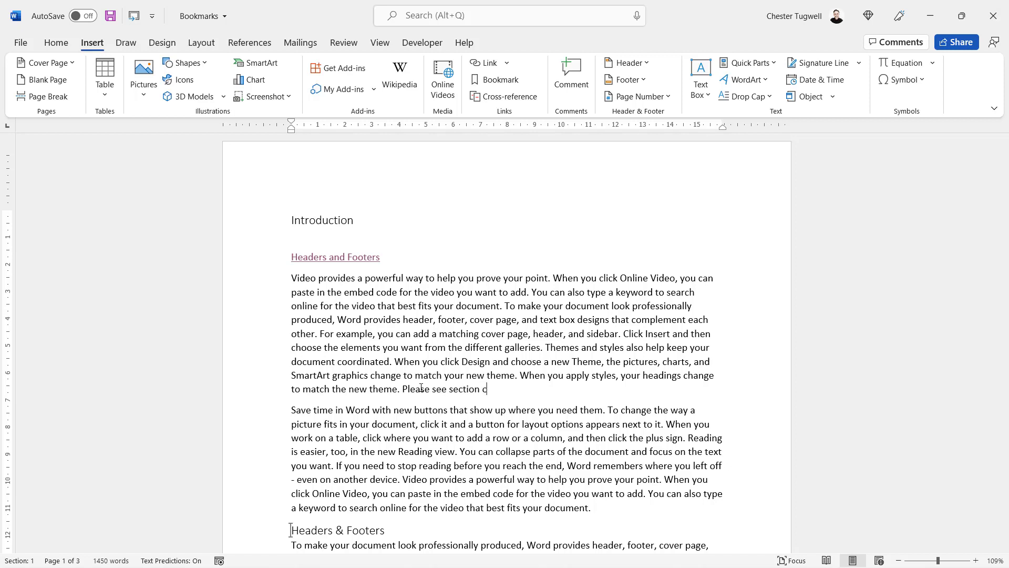
type("on")
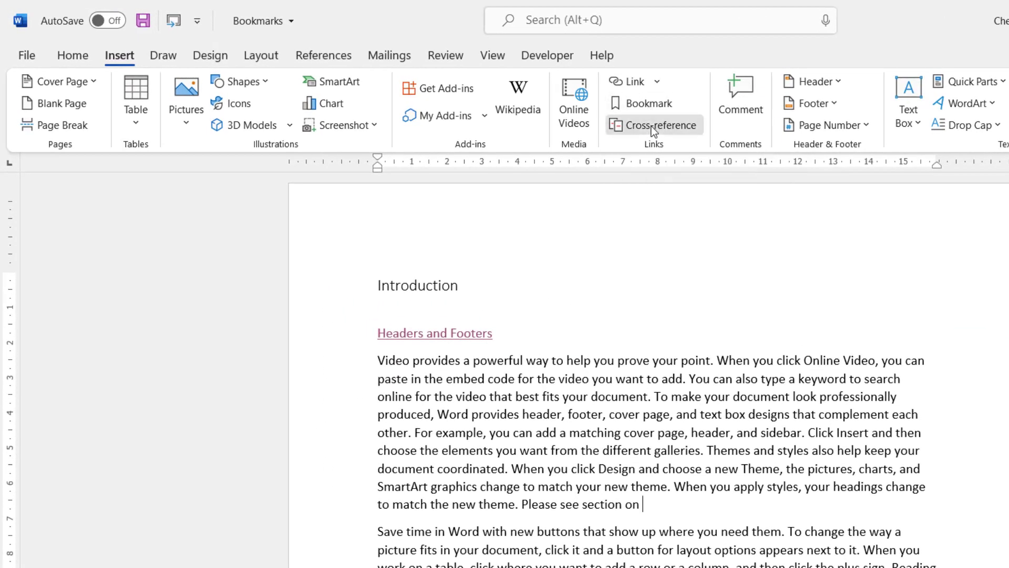
Insert a Bookmark-type cross-reference to ThemesStyles and close the dialog
left_click(653, 125)
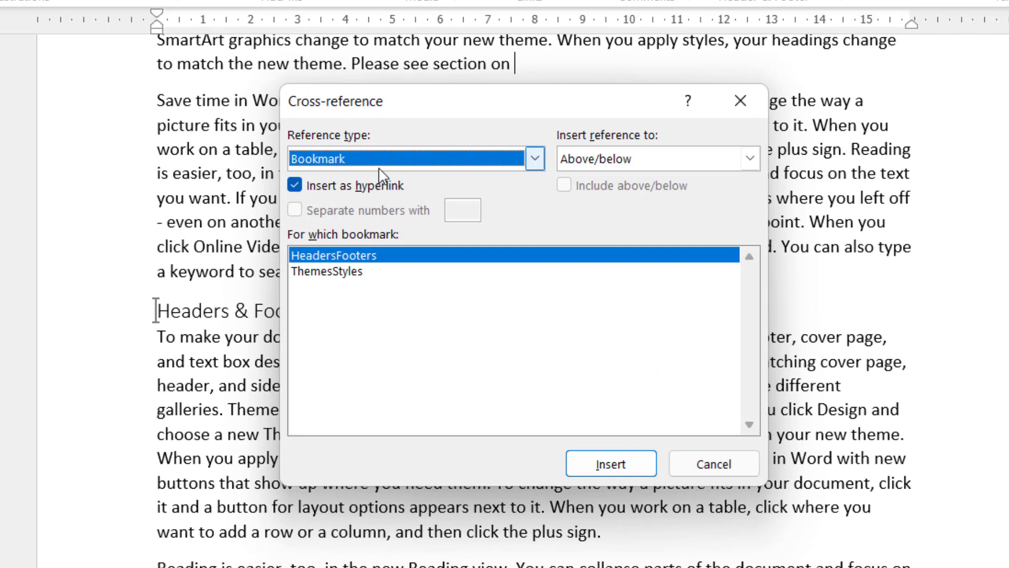
left_click(533, 158)
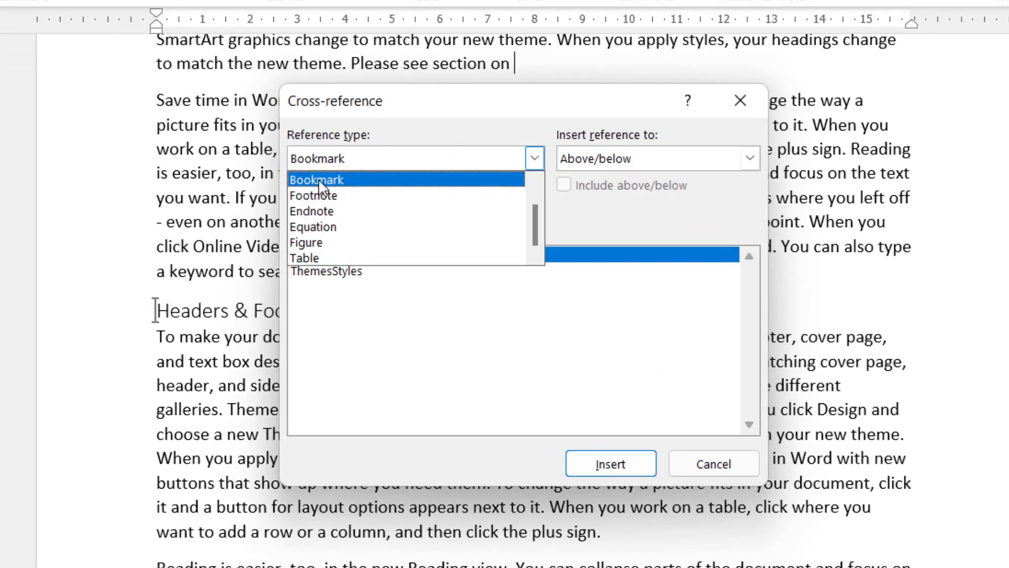
left_click(316, 179)
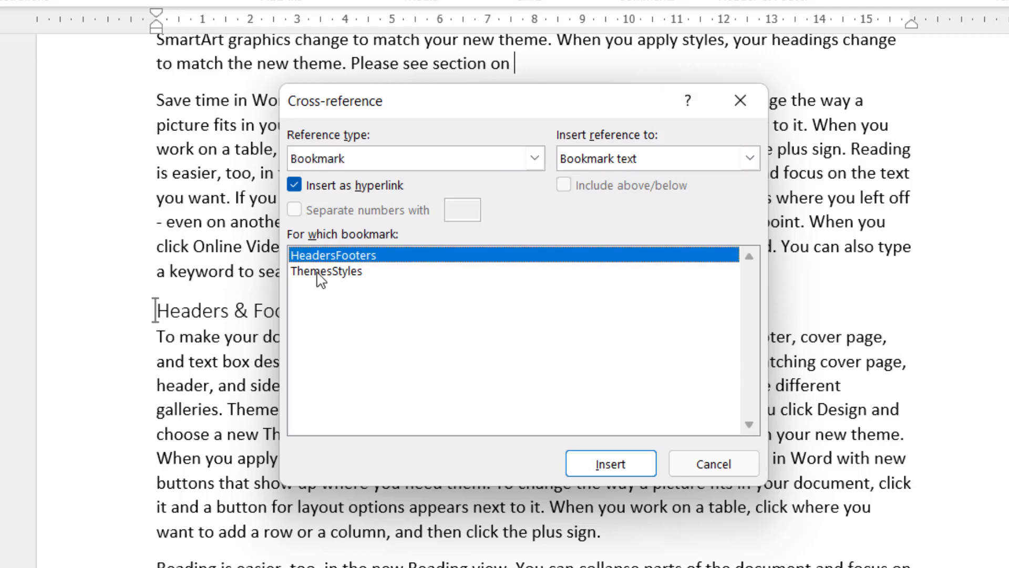
left_click(326, 270)
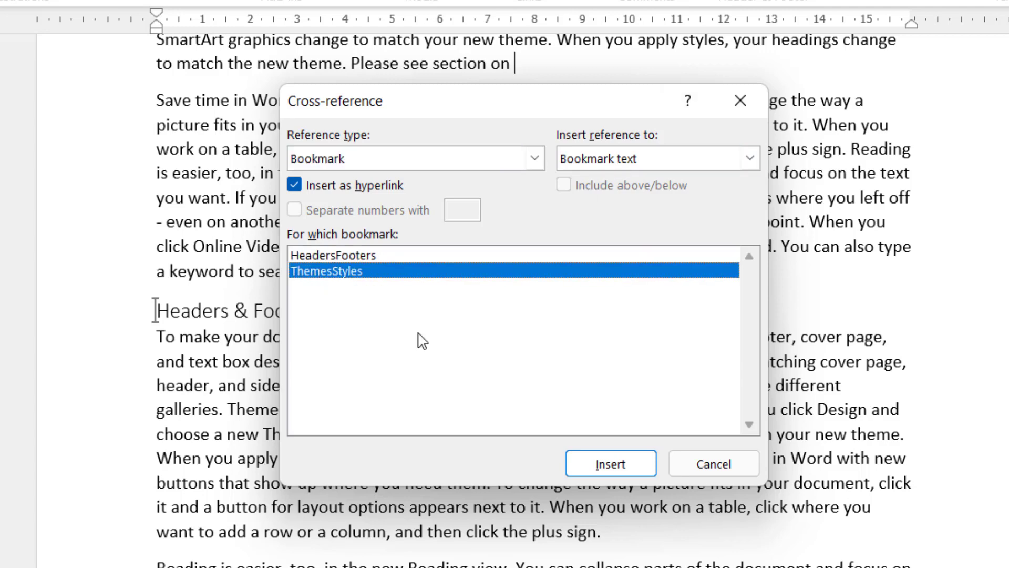
left_click(610, 464)
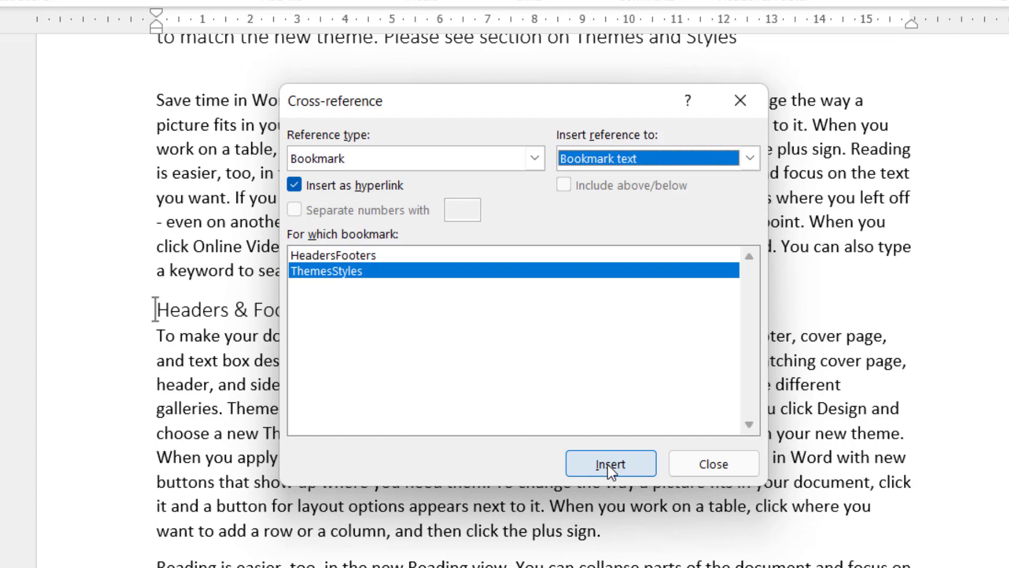
left_click(610, 464)
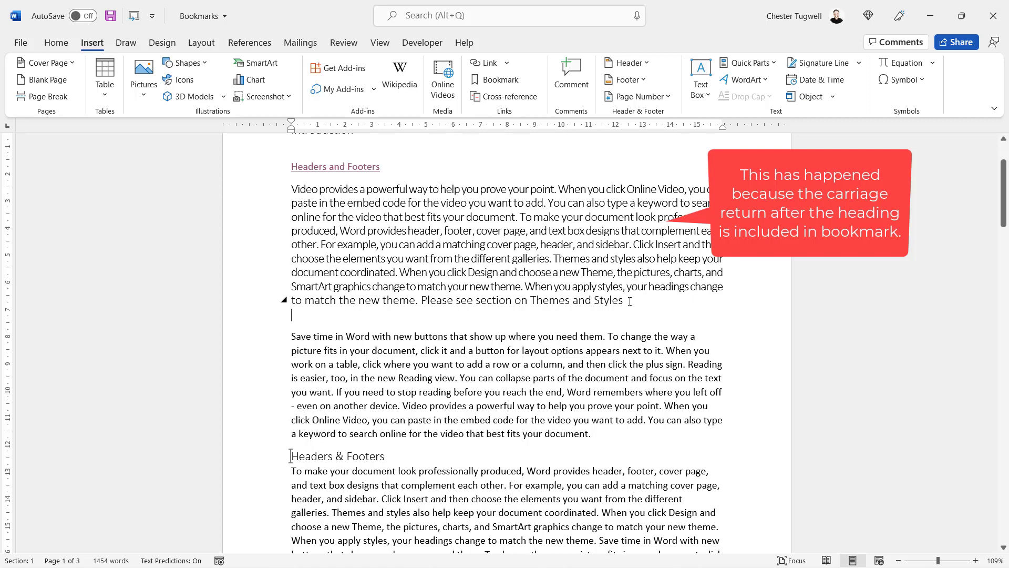
scroll("down", 3)
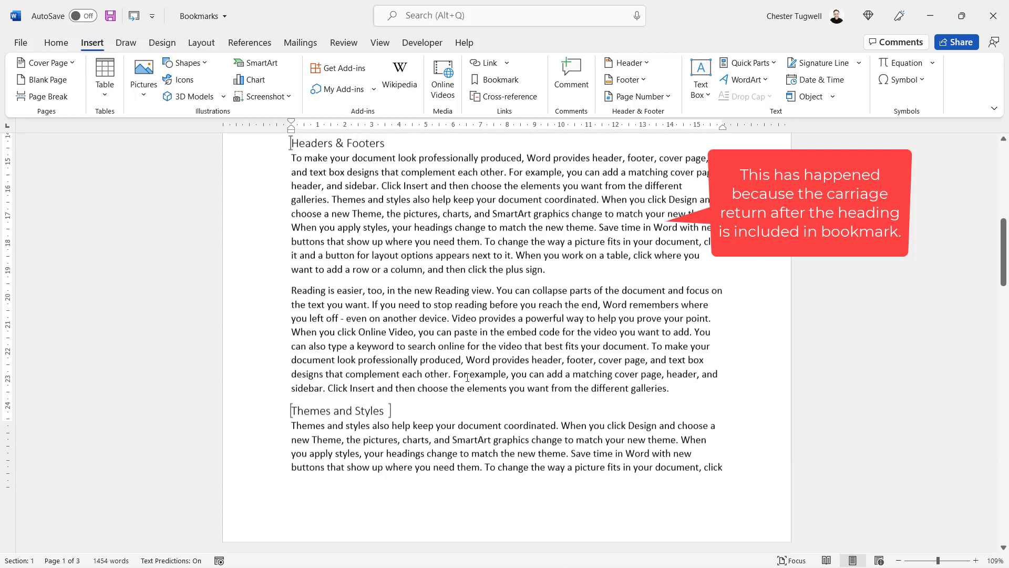
scroll("down", 3)
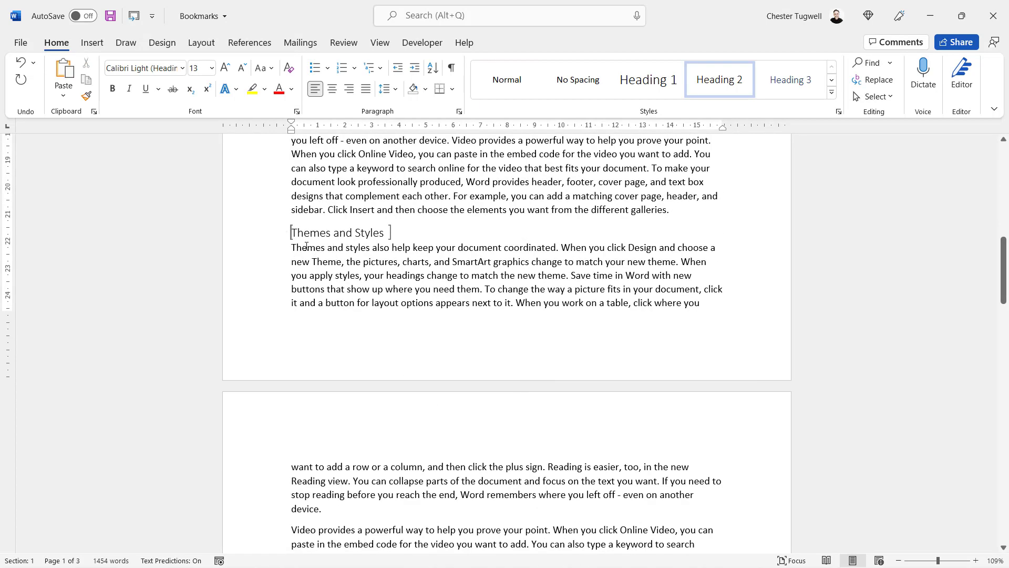
mouse_move(373, 281)
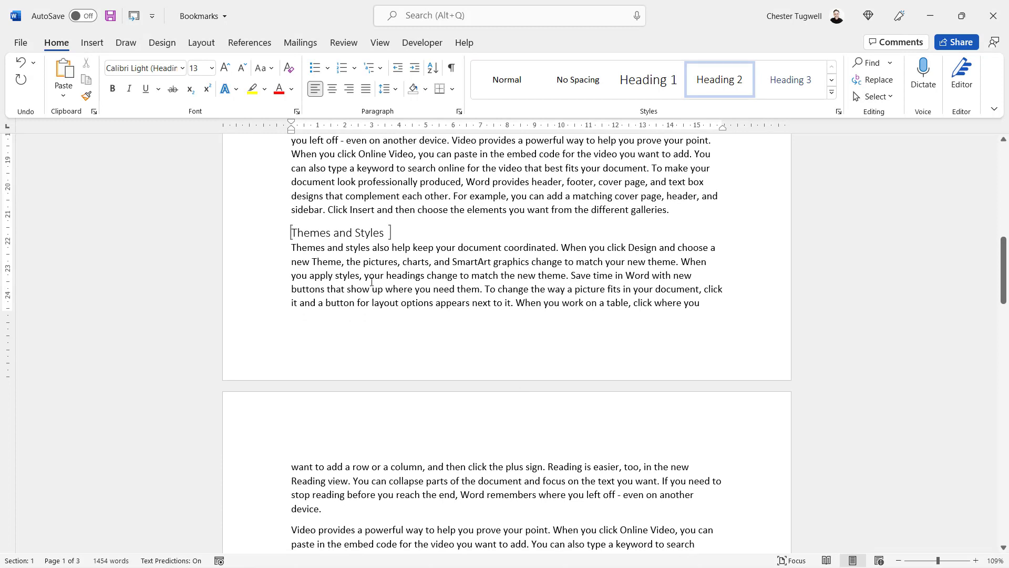
mouse_move(395, 278)
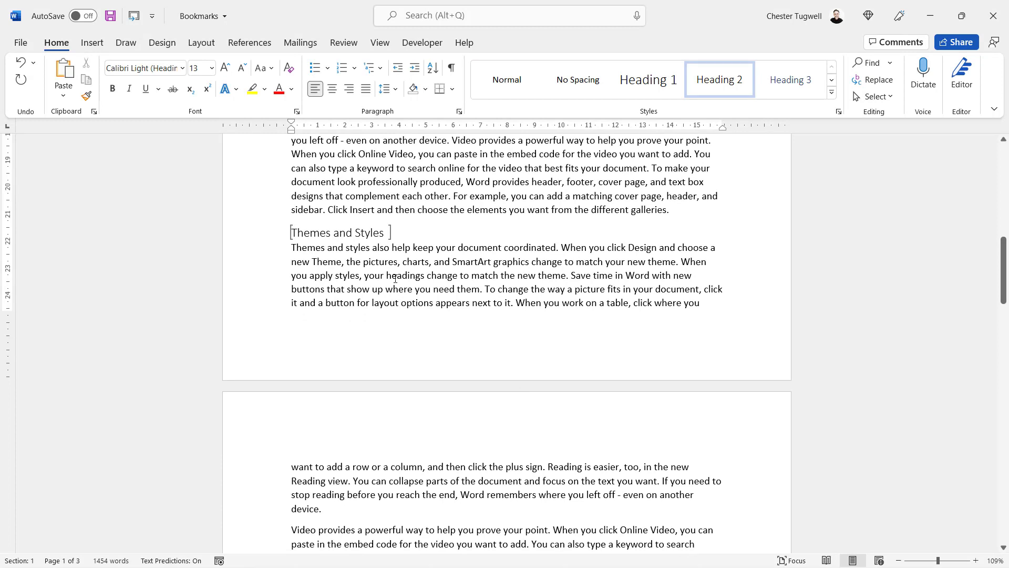
mouse_move(99, 50)
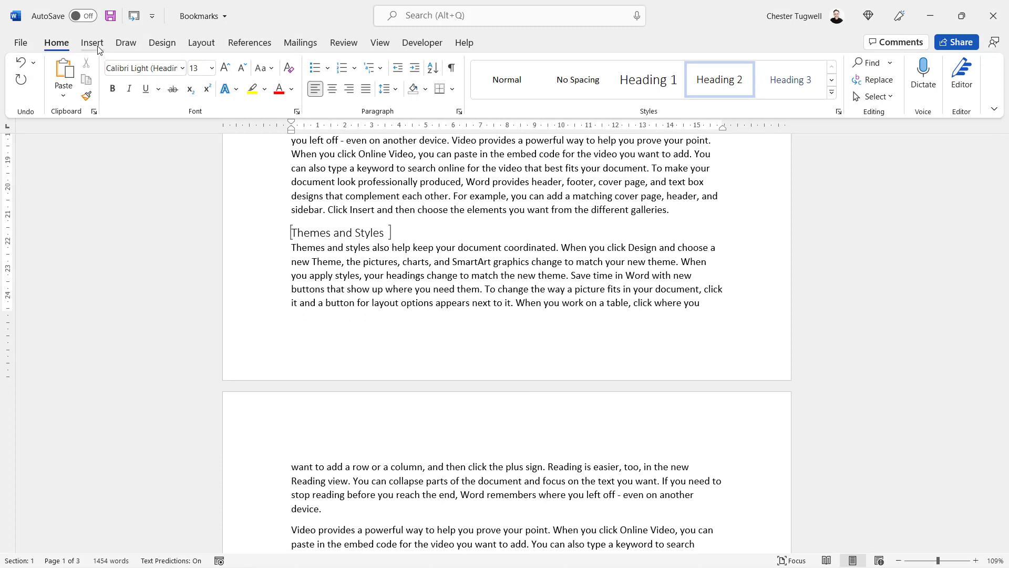
Delete the ThemesStyles bookmark and list hidden bookmarks in the Bookmark dialog
left_click(92, 43)
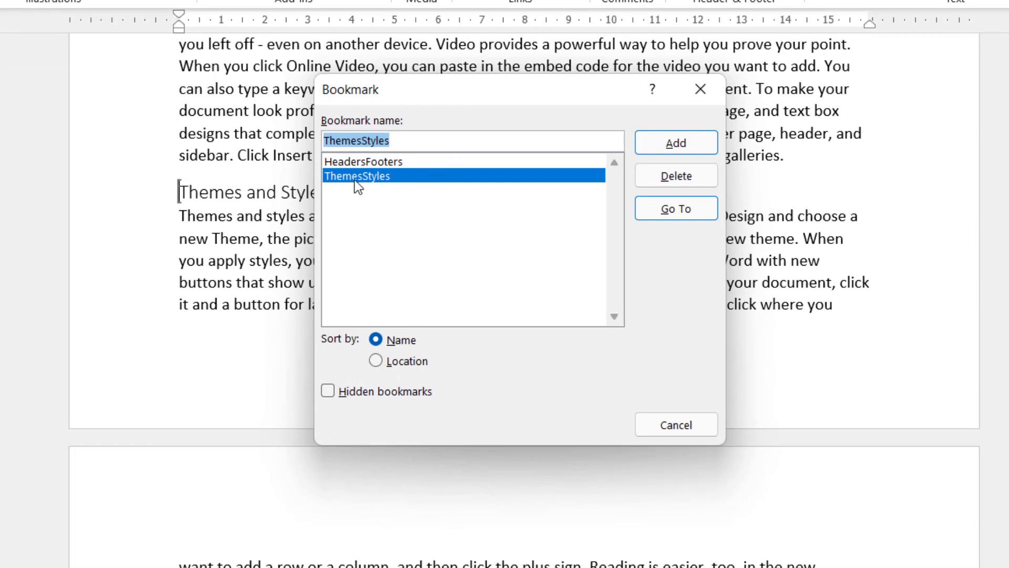
mouse_move(676, 175)
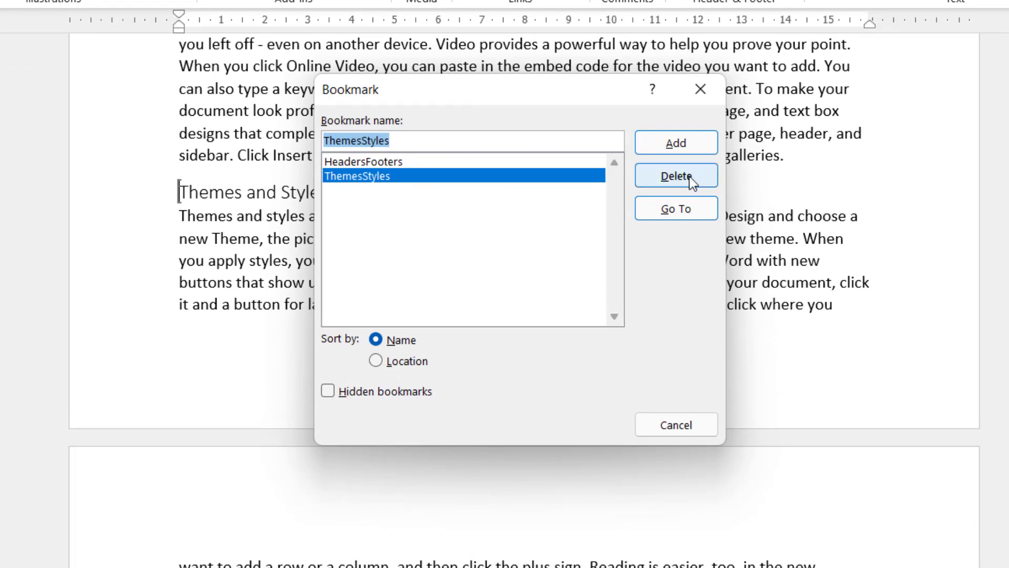
left_click(676, 175)
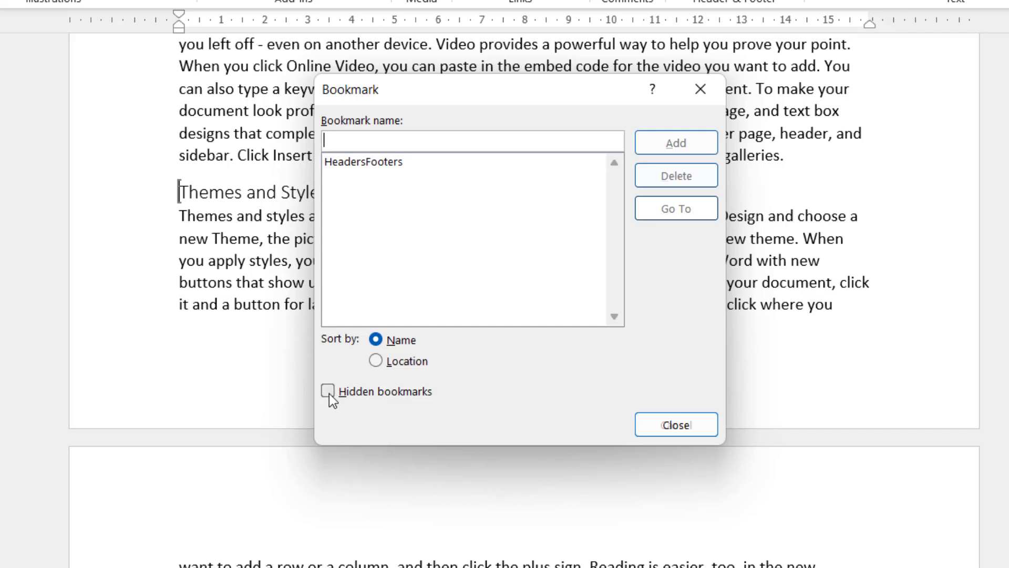
left_click(328, 390)
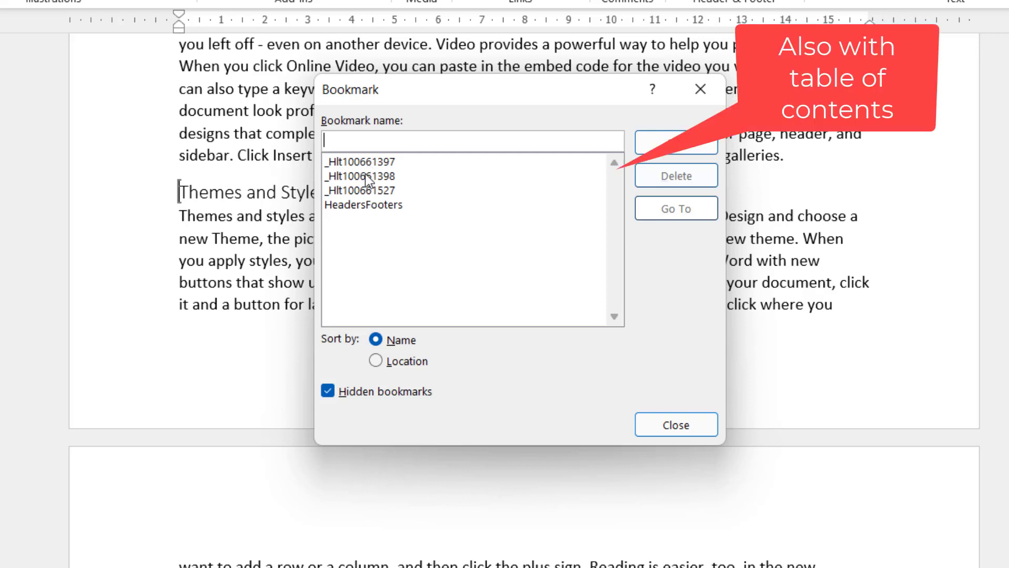
mouse_move(376, 205)
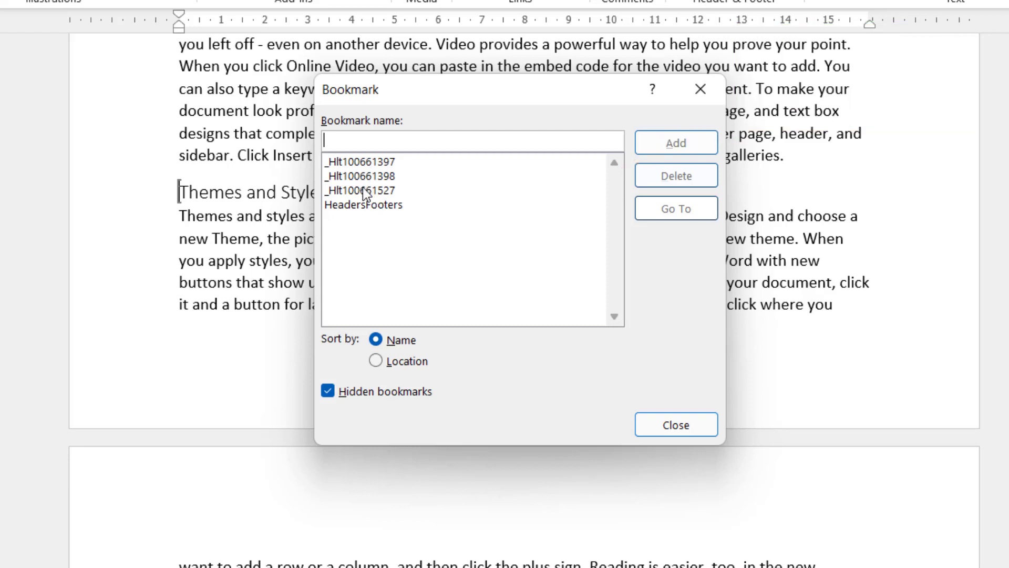
mouse_move(366, 197)
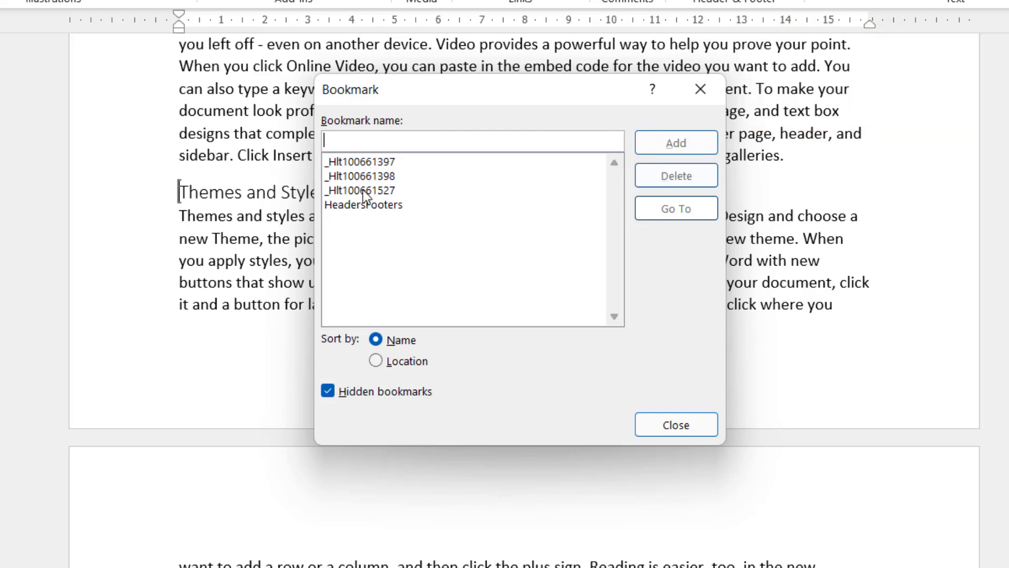
Inspect hidden bookmarks _Hlt100661527 and _Hlt100661397, then hide them and close
left_click(360, 190)
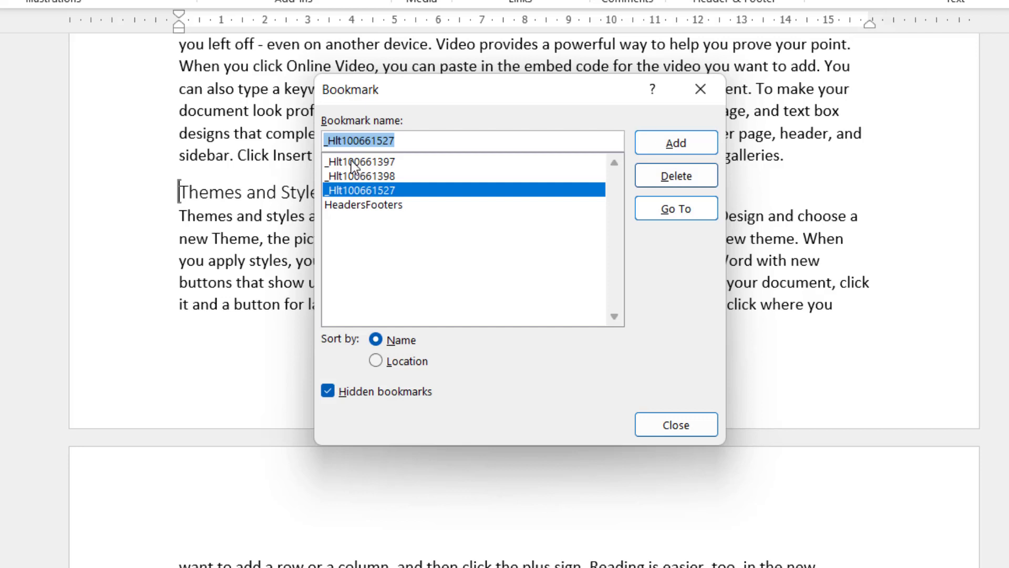
left_click(362, 161)
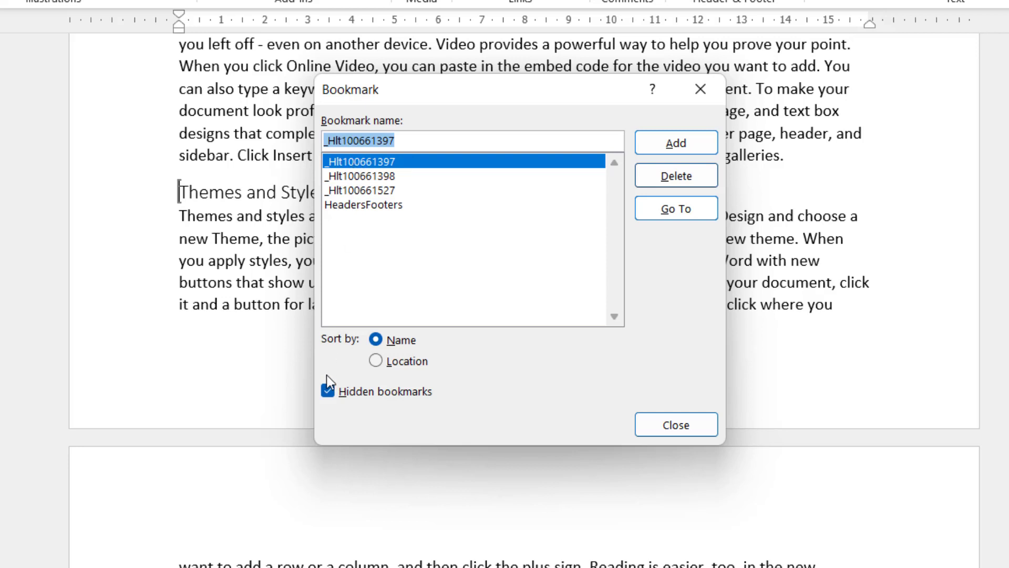
left_click(328, 391)
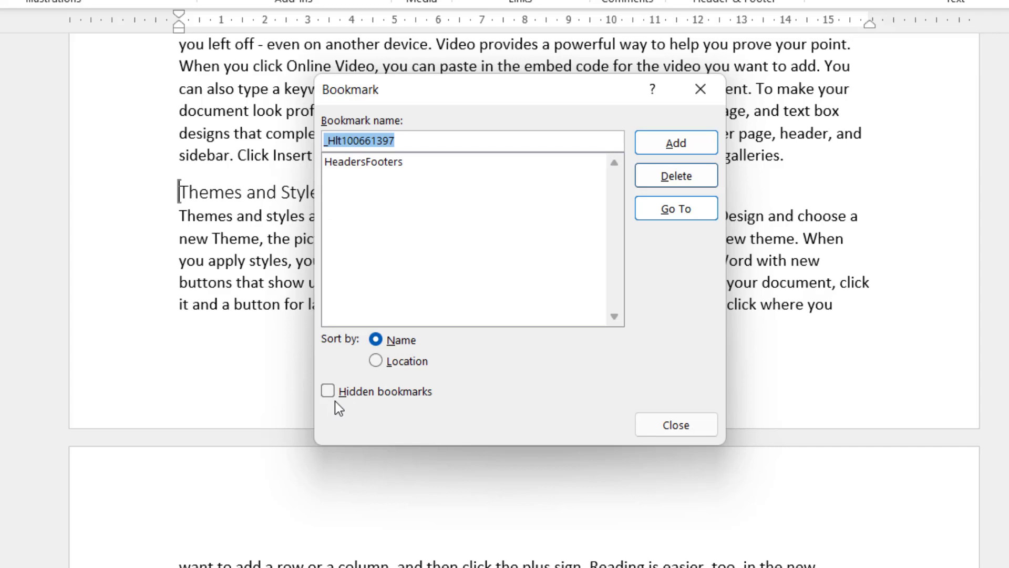
left_click(676, 424)
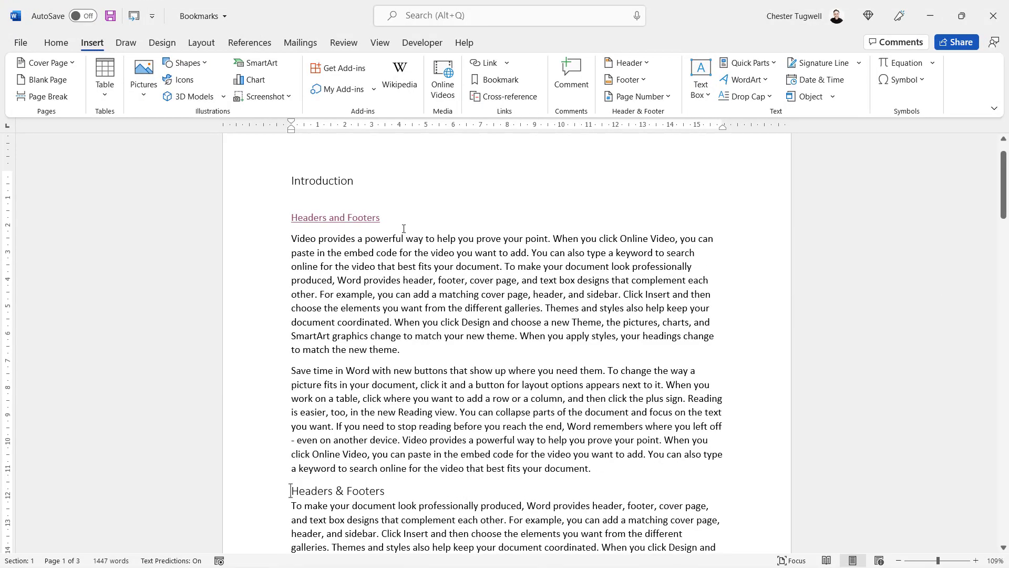
mouse_move(400, 227)
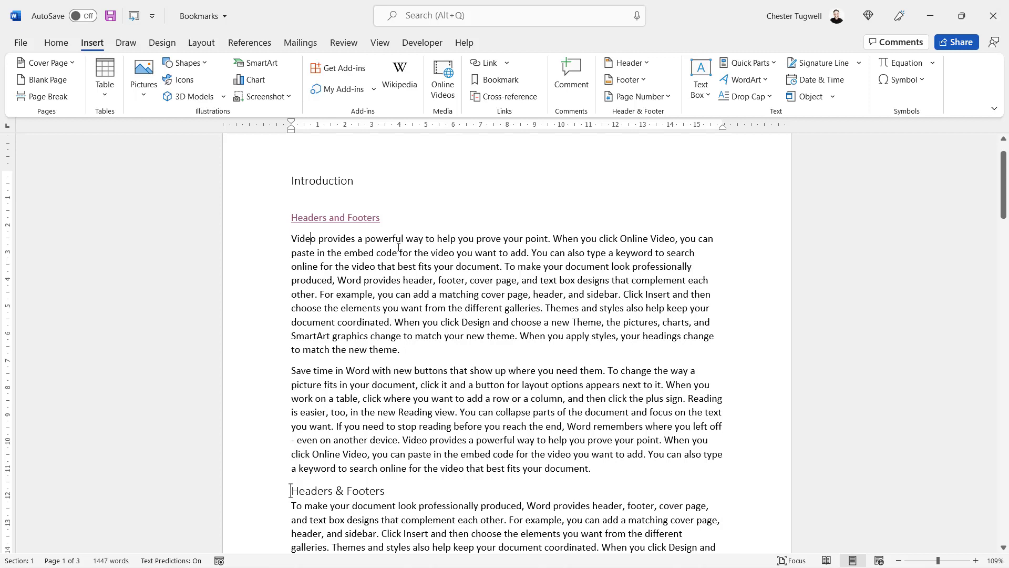
mouse_move(57, 84)
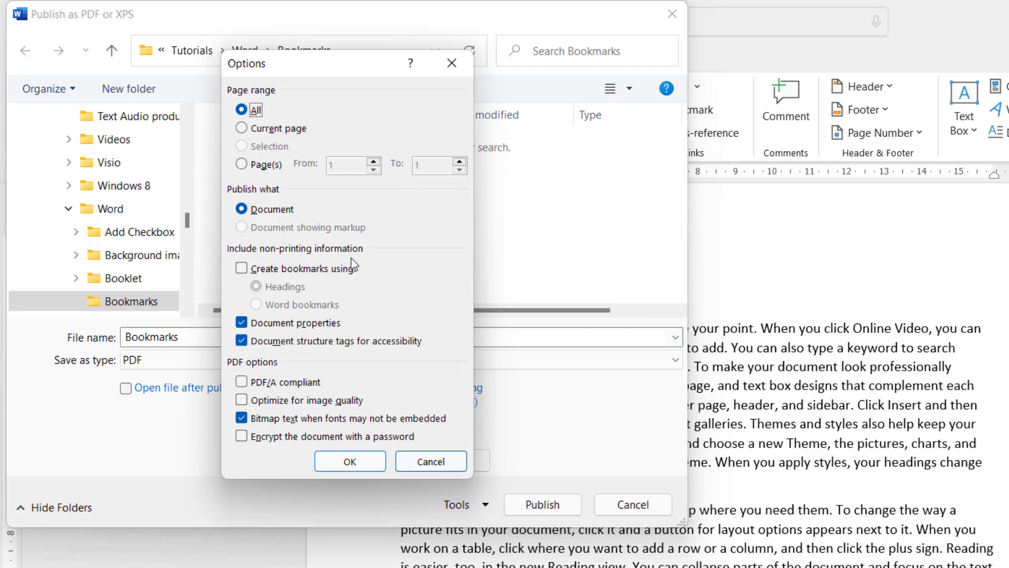
Publish Bookmarks.pdf with PDF bookmarks created from Word bookmarks
left_click(242, 267)
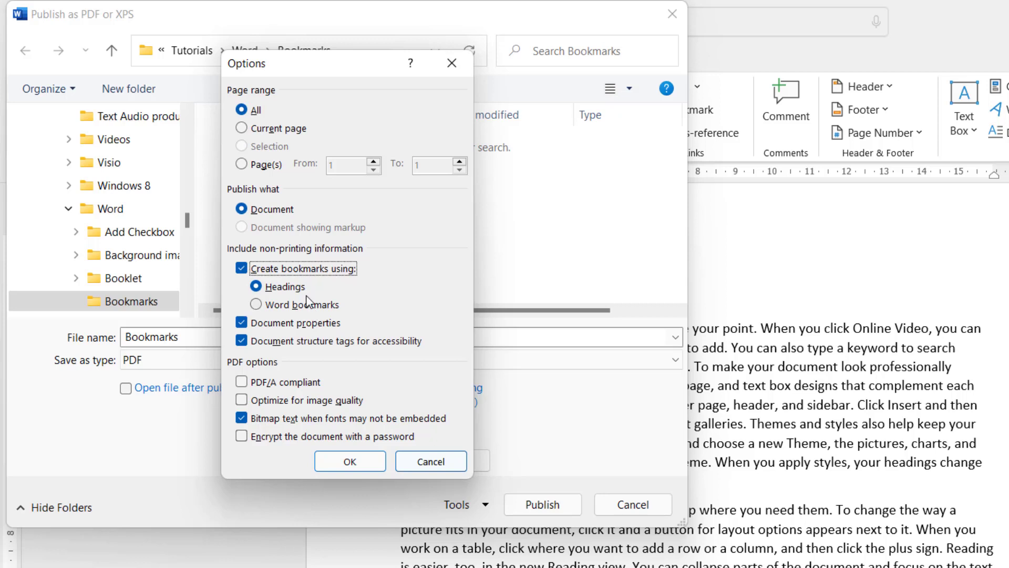
mouse_move(281, 287)
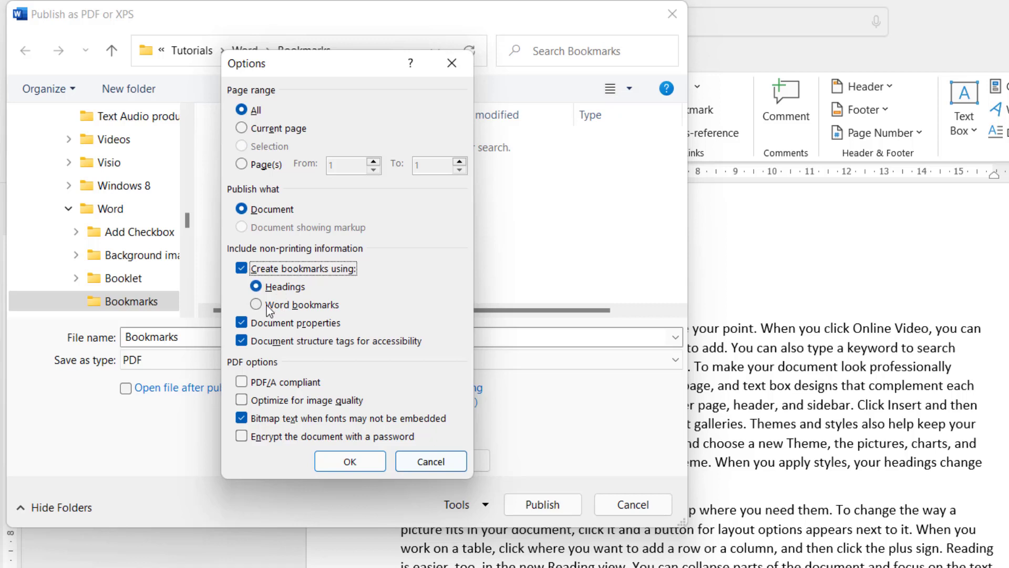
left_click(257, 304)
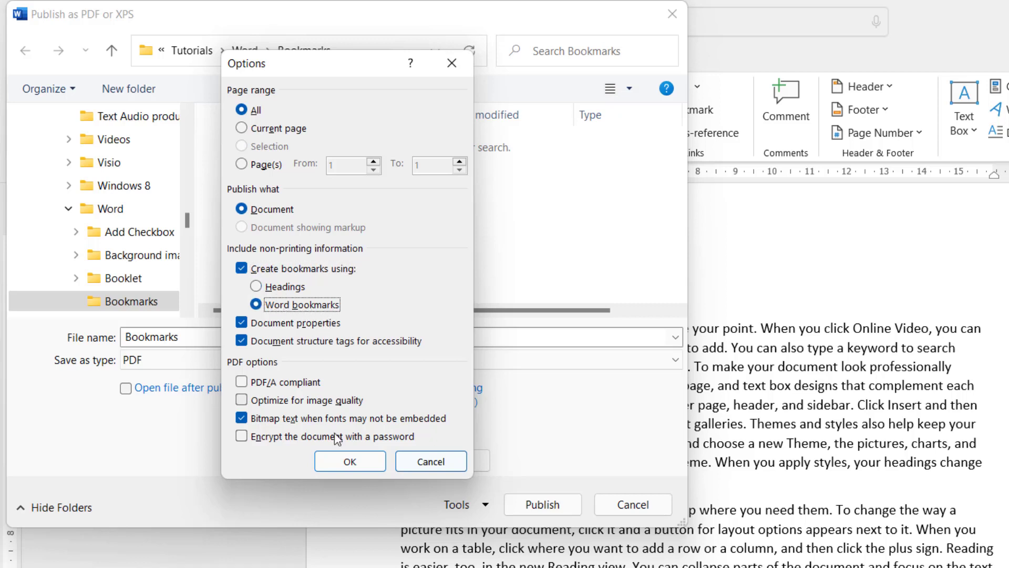
left_click(350, 462)
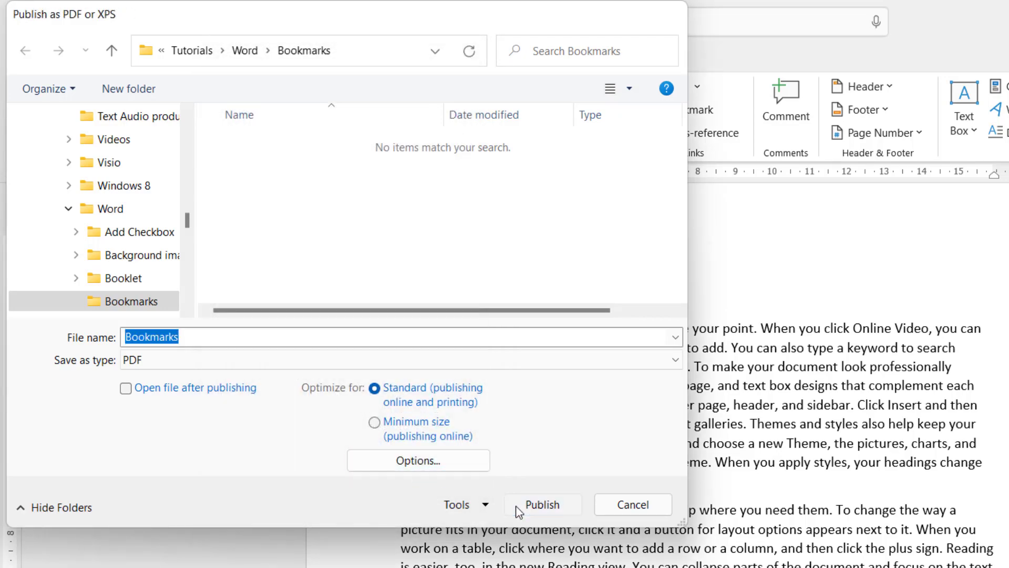
left_click(543, 504)
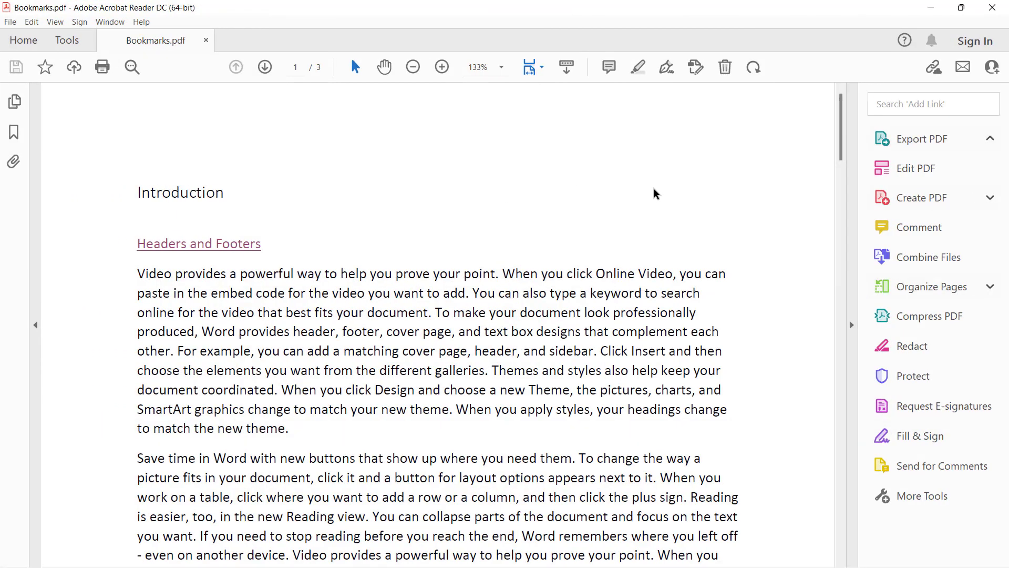
Show the bookmarks panel of Bookmarks.pdf in Acrobat Reader to check them
left_click(919, 138)
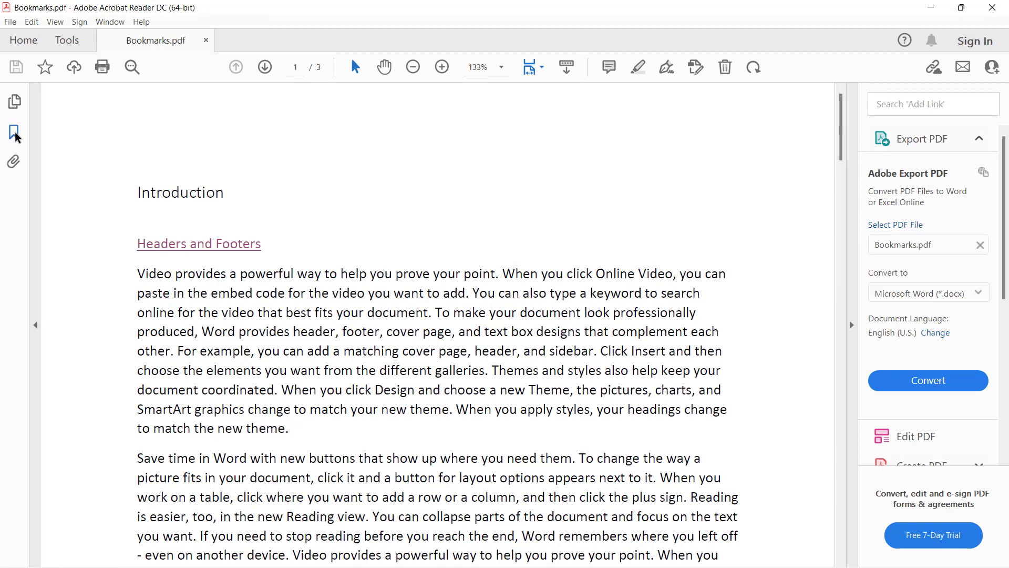
left_click(12, 132)
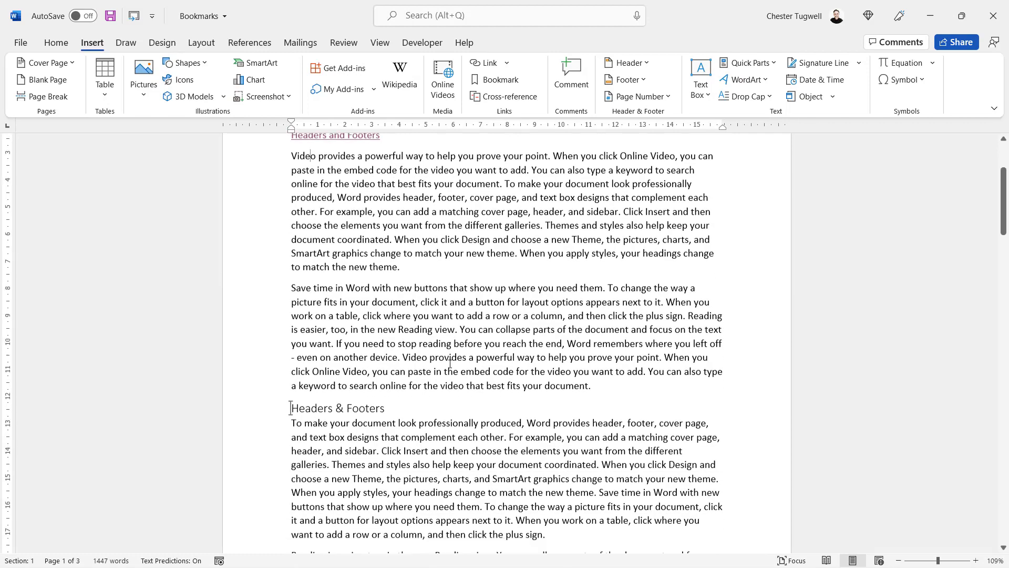
Insert a blank paragraph before the Headers & Footers heading
scroll("down", 3)
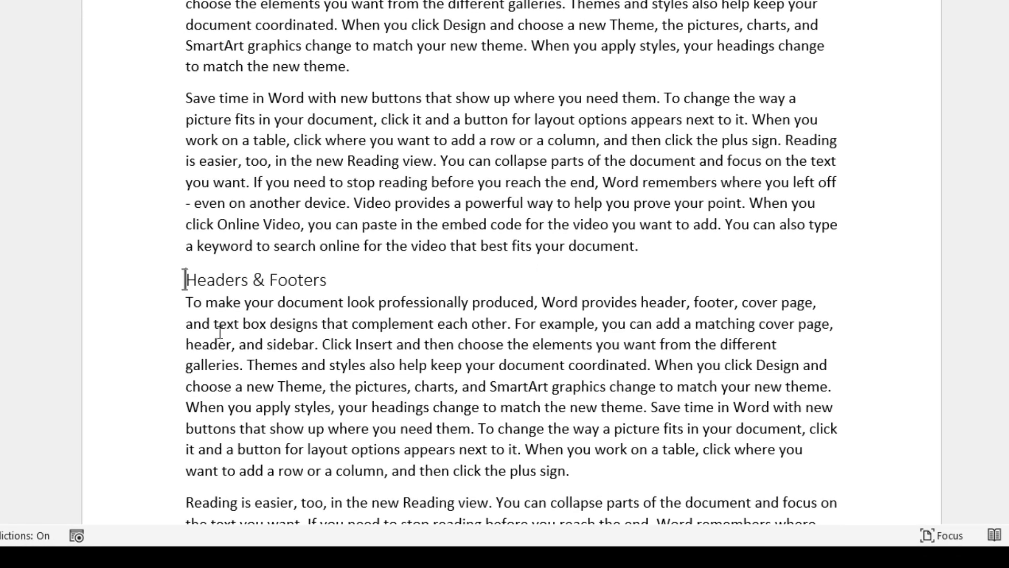
mouse_move(203, 259)
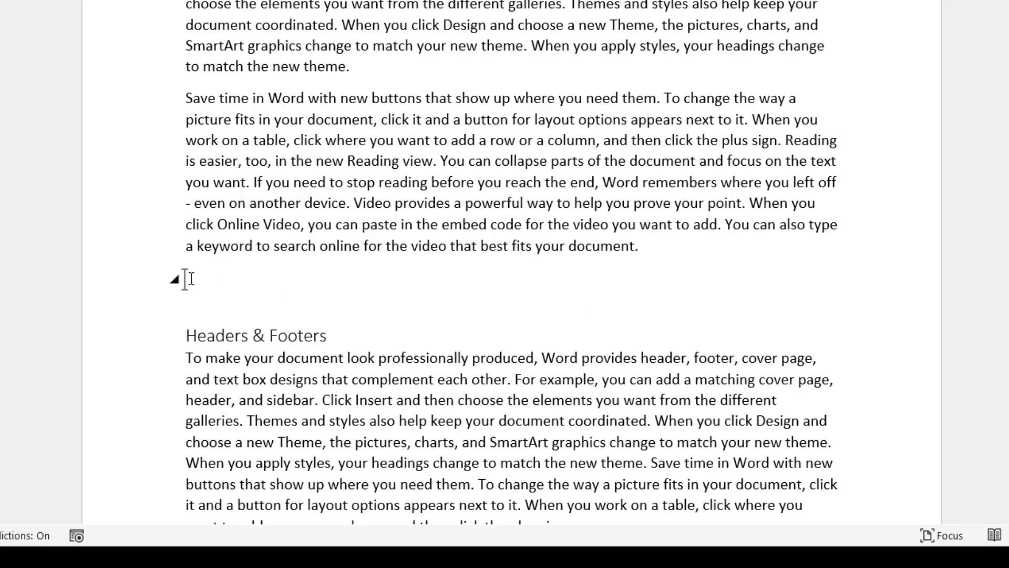
left_click(206, 335)
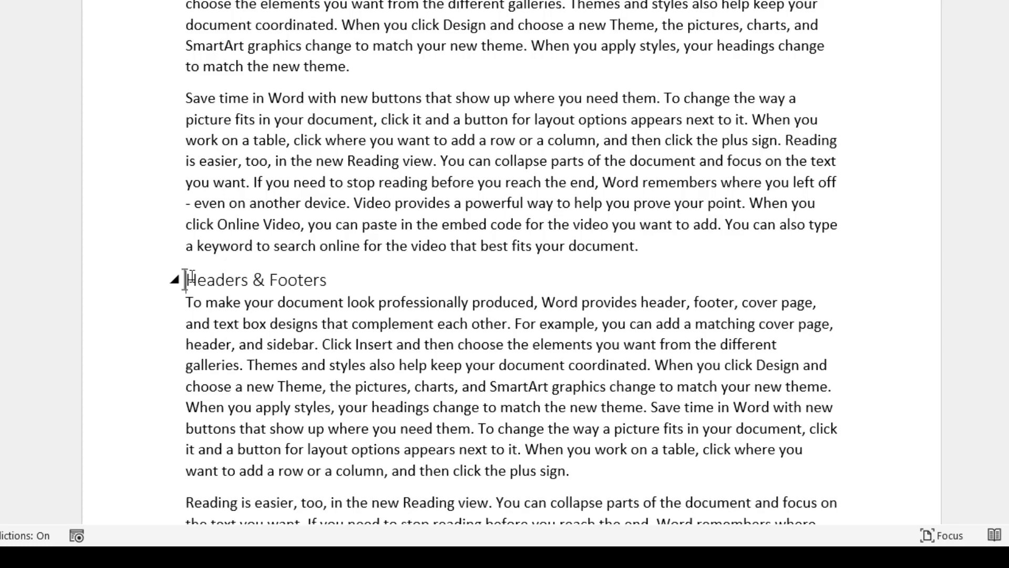
mouse_move(652, 245)
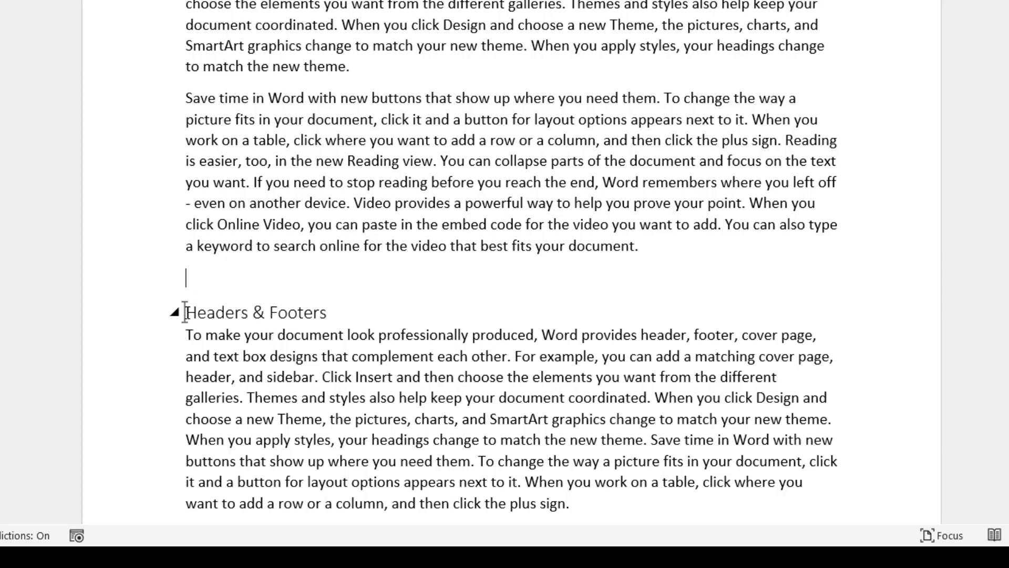
mouse_move(196, 301)
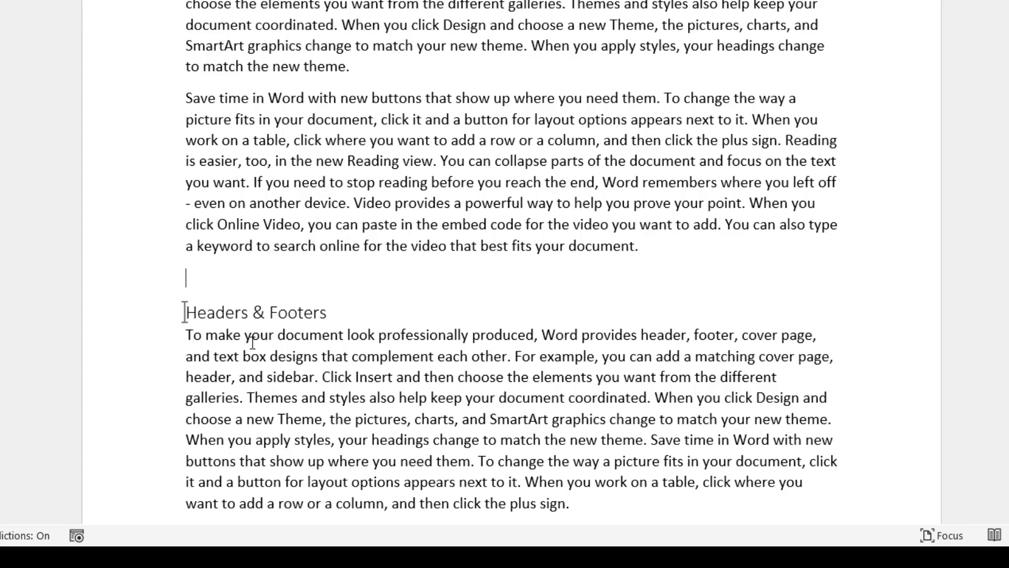
scroll("down", 3)
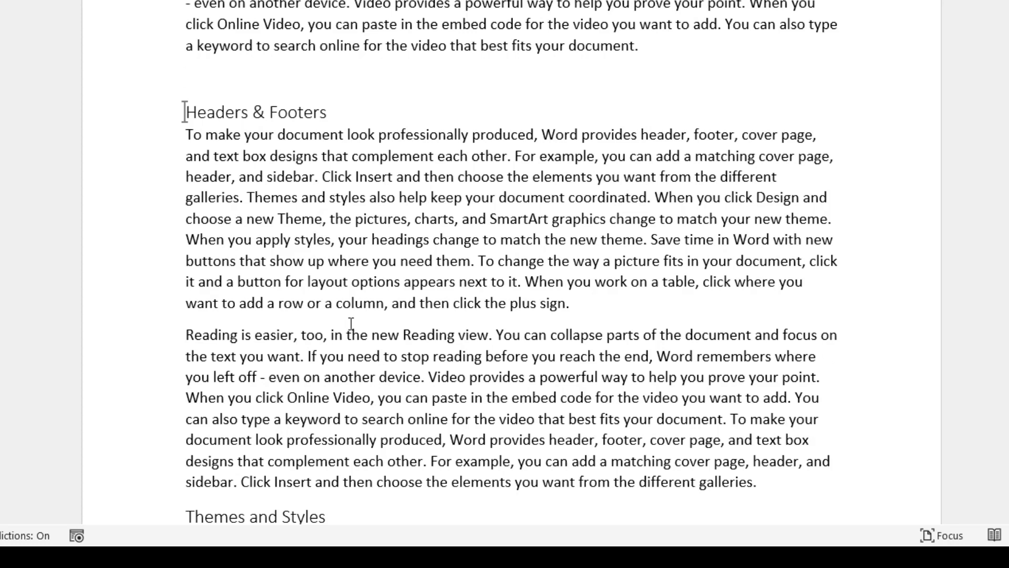
Bookmark the sentence about adding table rows or columns as 'Tables'
left_click_drag(530, 282, 571, 303)
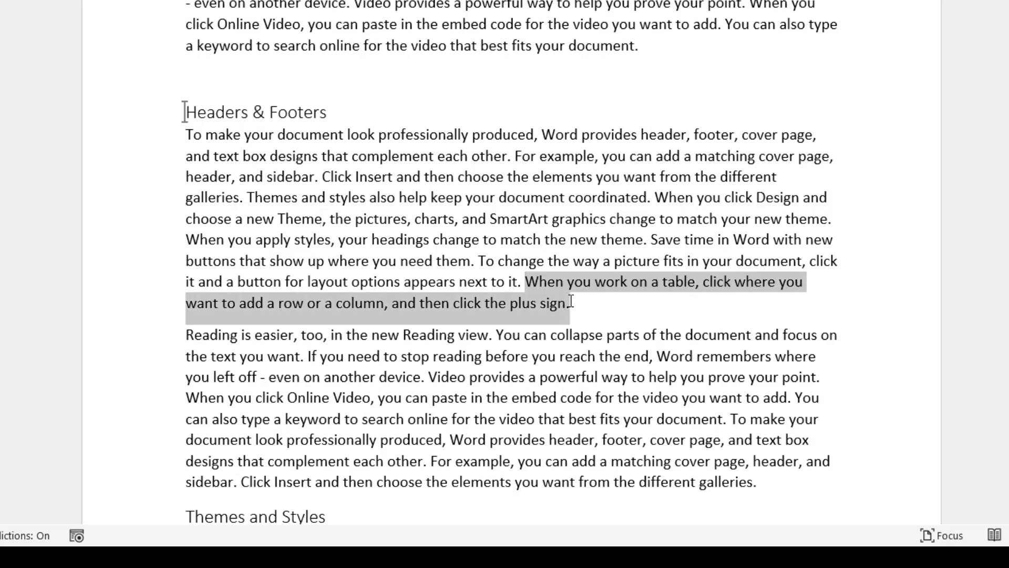
left_click(63, 3)
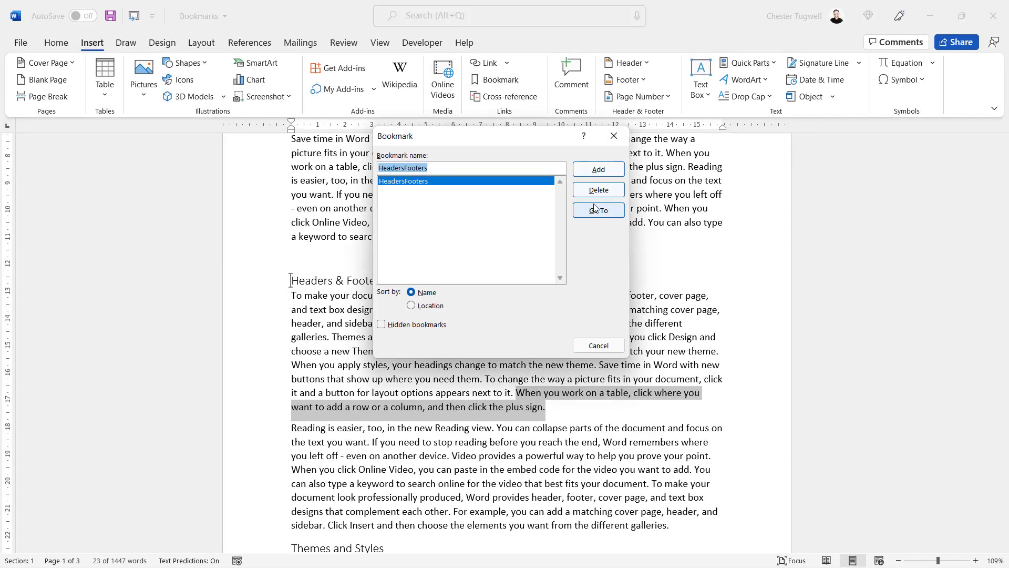
type("Tables")
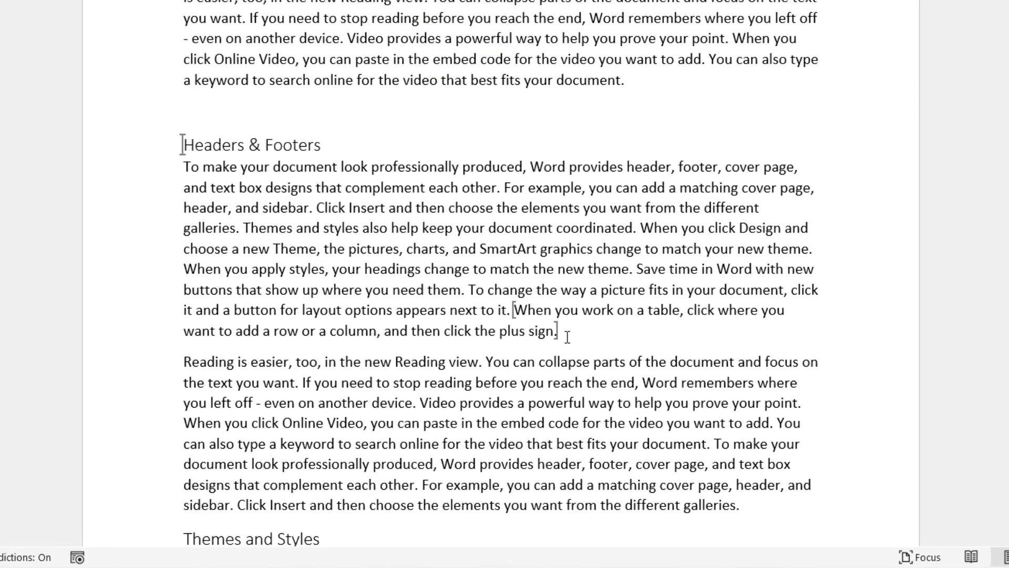
Type 'Some text' after the closing bookmark bracket and again just inside it
type("Some tex")
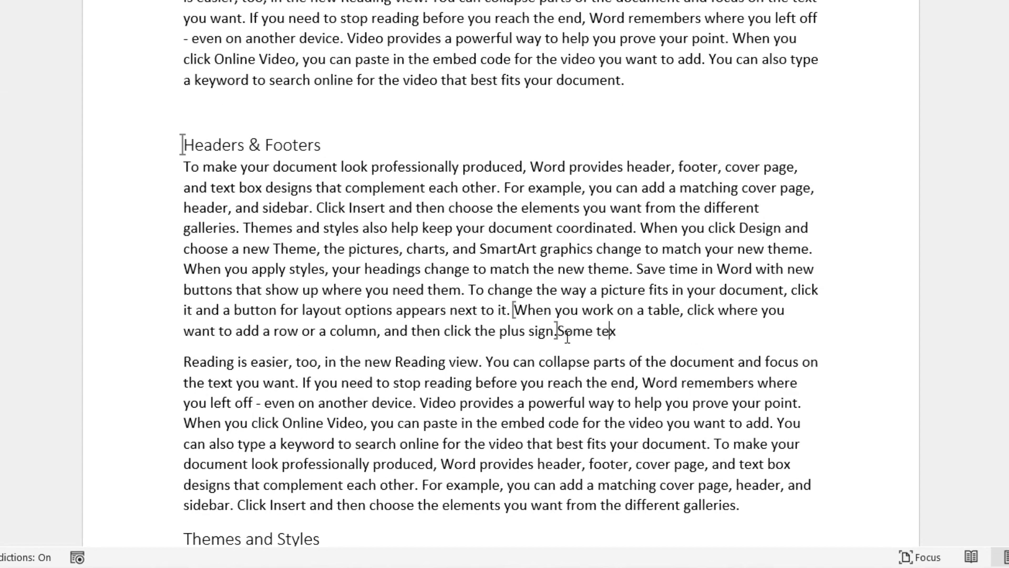
type("t")
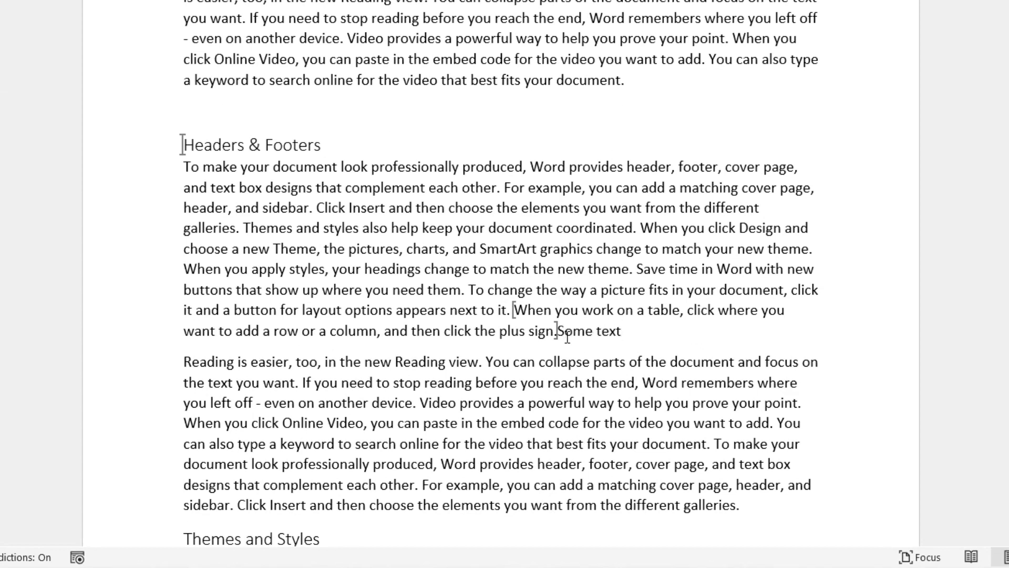
mouse_move(505, 350)
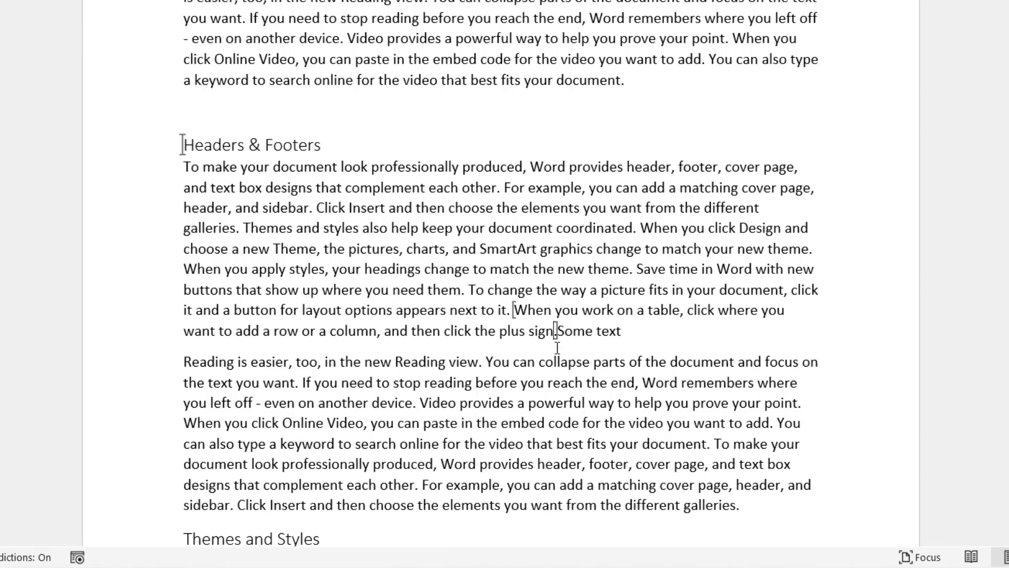
type("so")
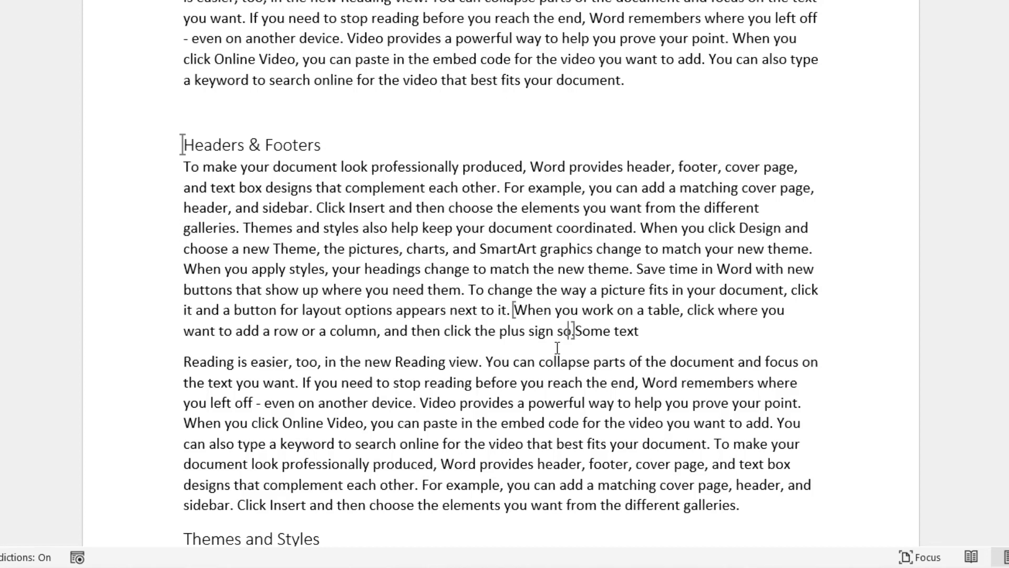
type("some text")
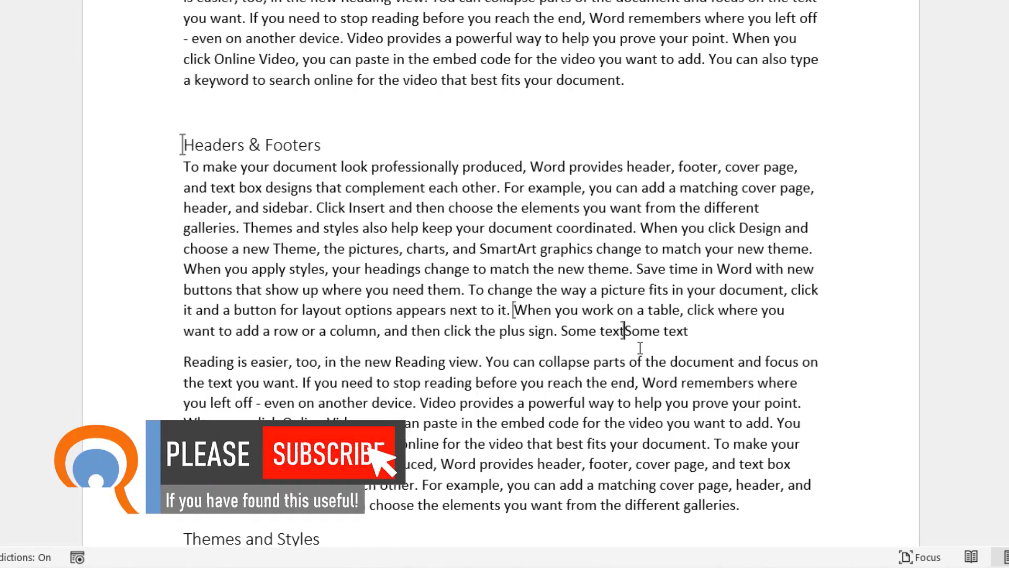
mouse_move(383, 463)
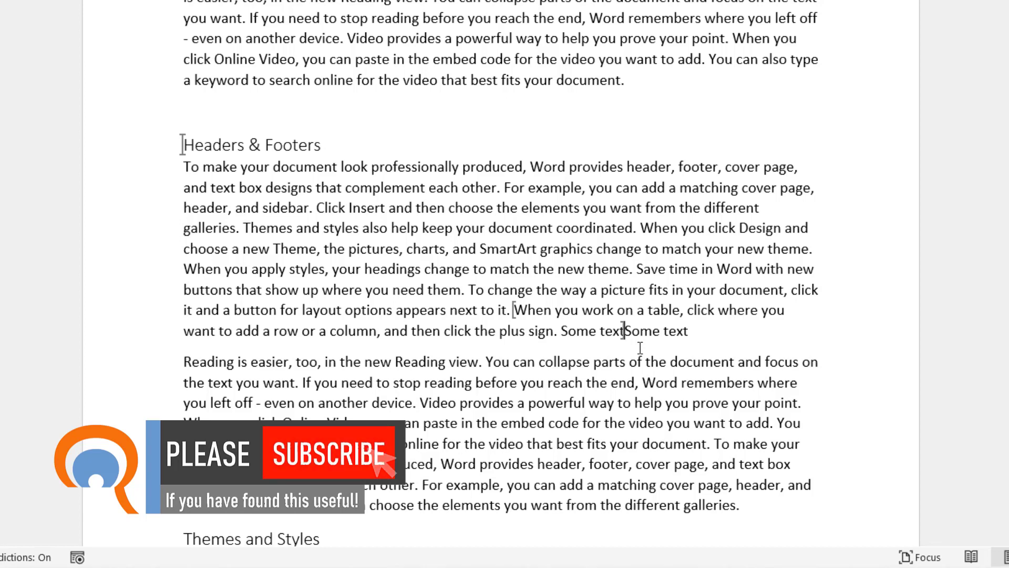